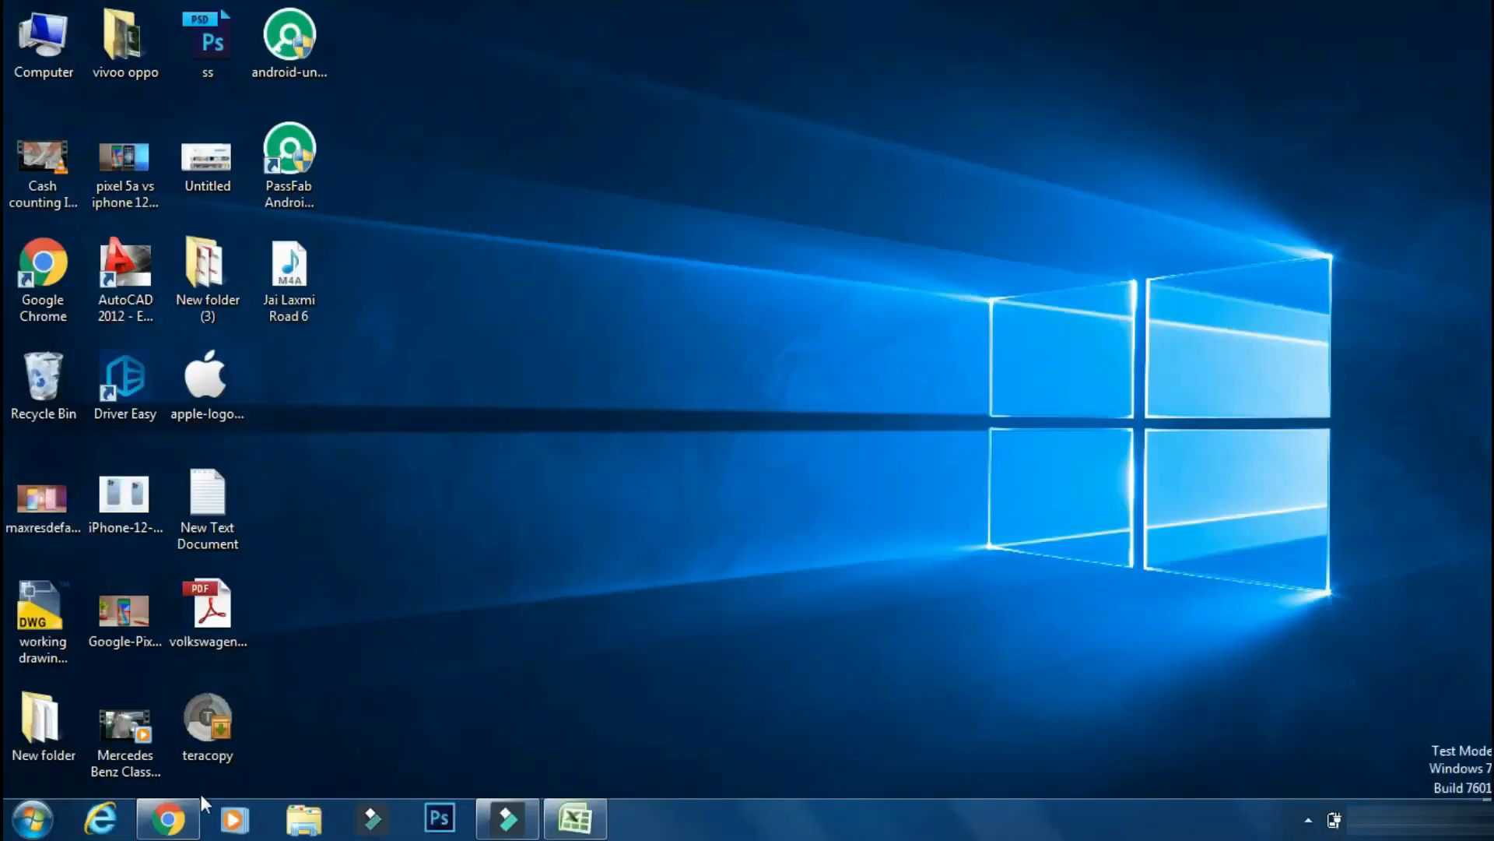
# - Bring up the PassFab Android Unlocker product page in Chrome and view its feature list
pyautogui.click(167, 817)
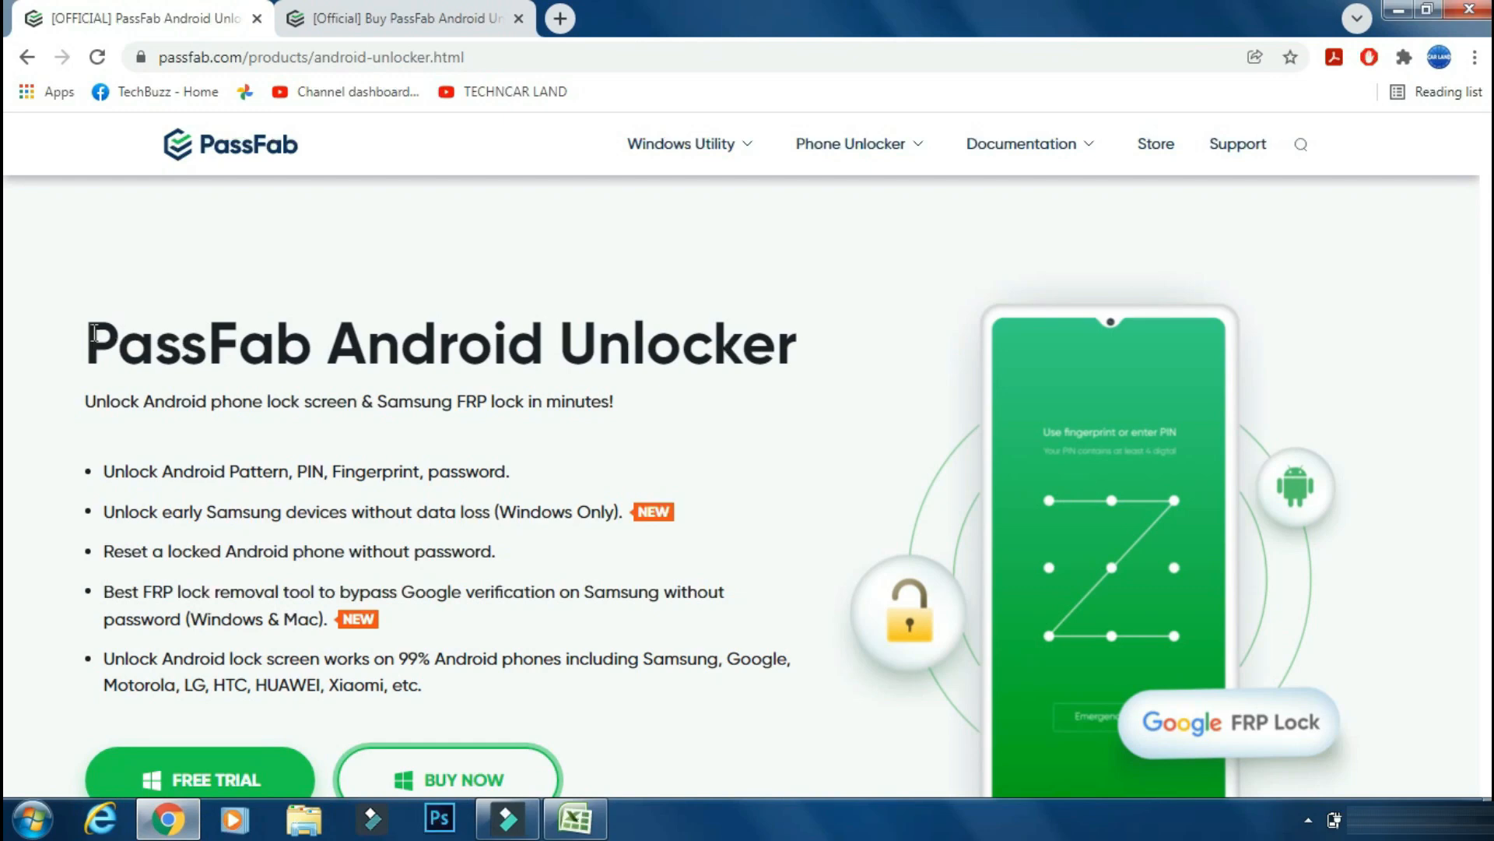
pyautogui.scroll(-3)
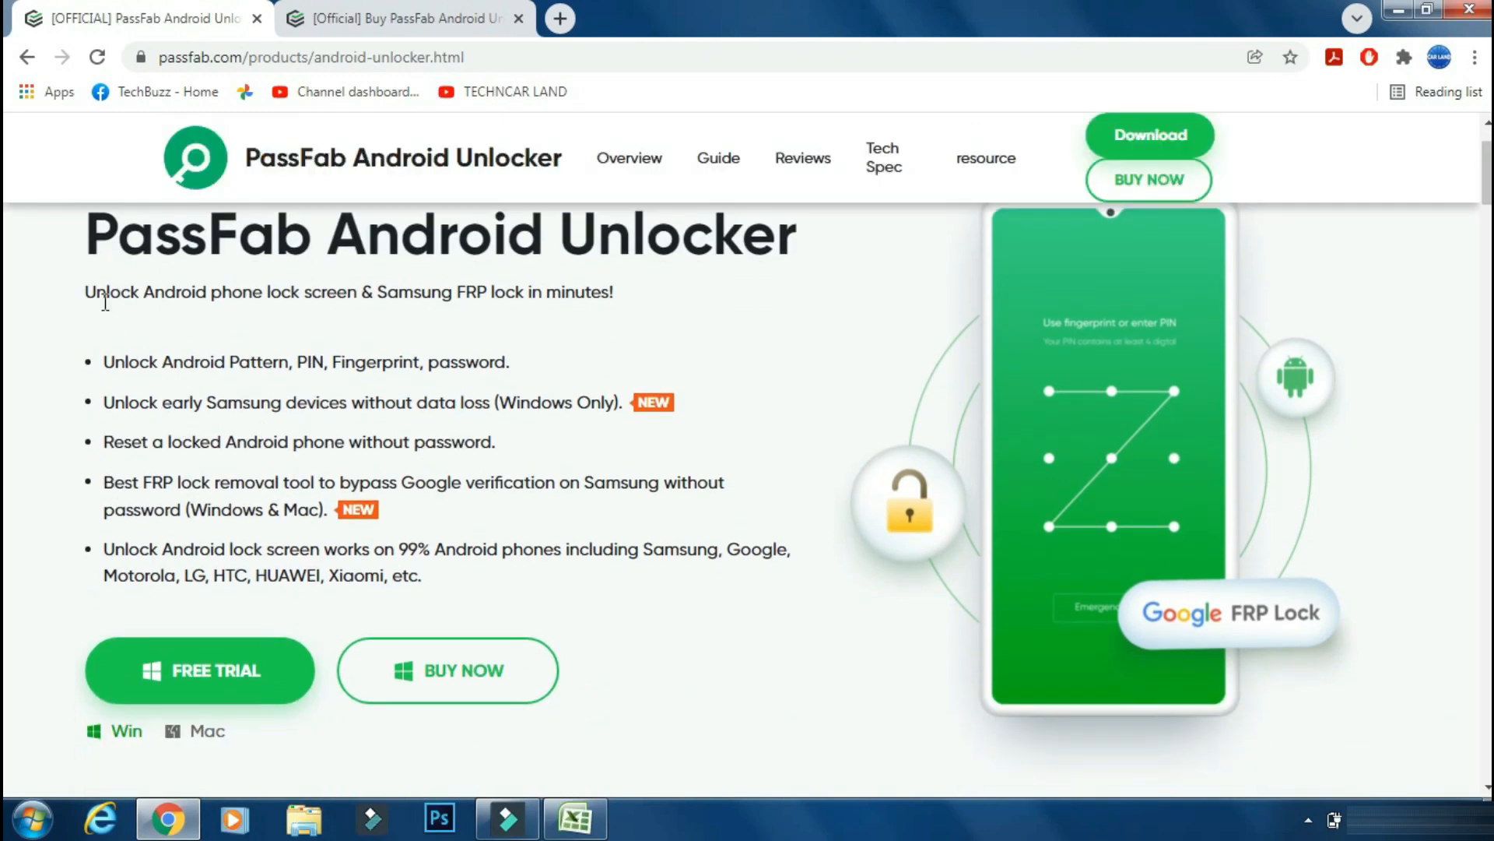
pyautogui.moveTo(524, 370)
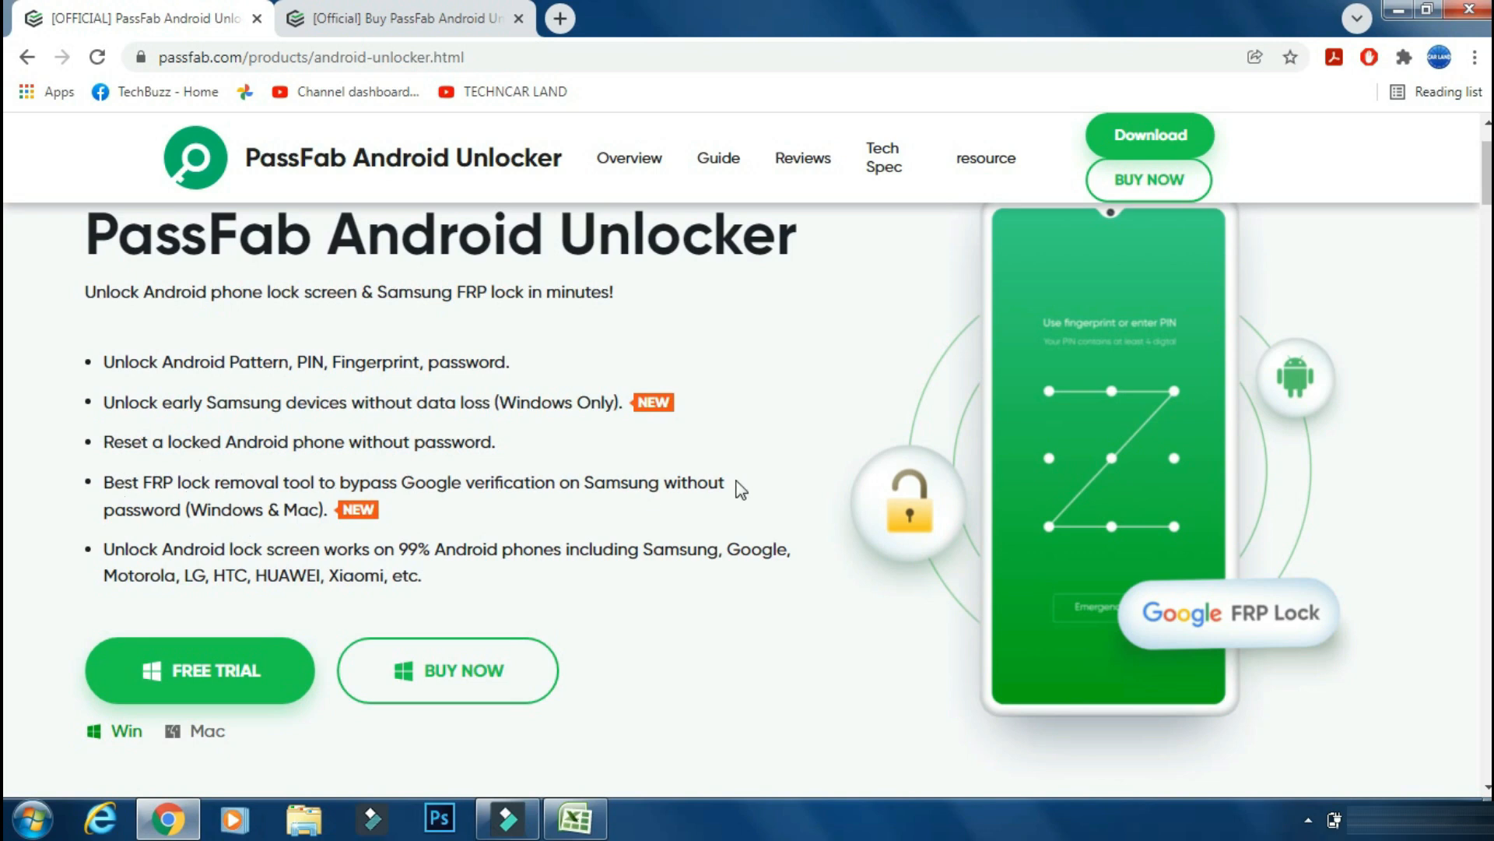
pyautogui.moveTo(481, 399)
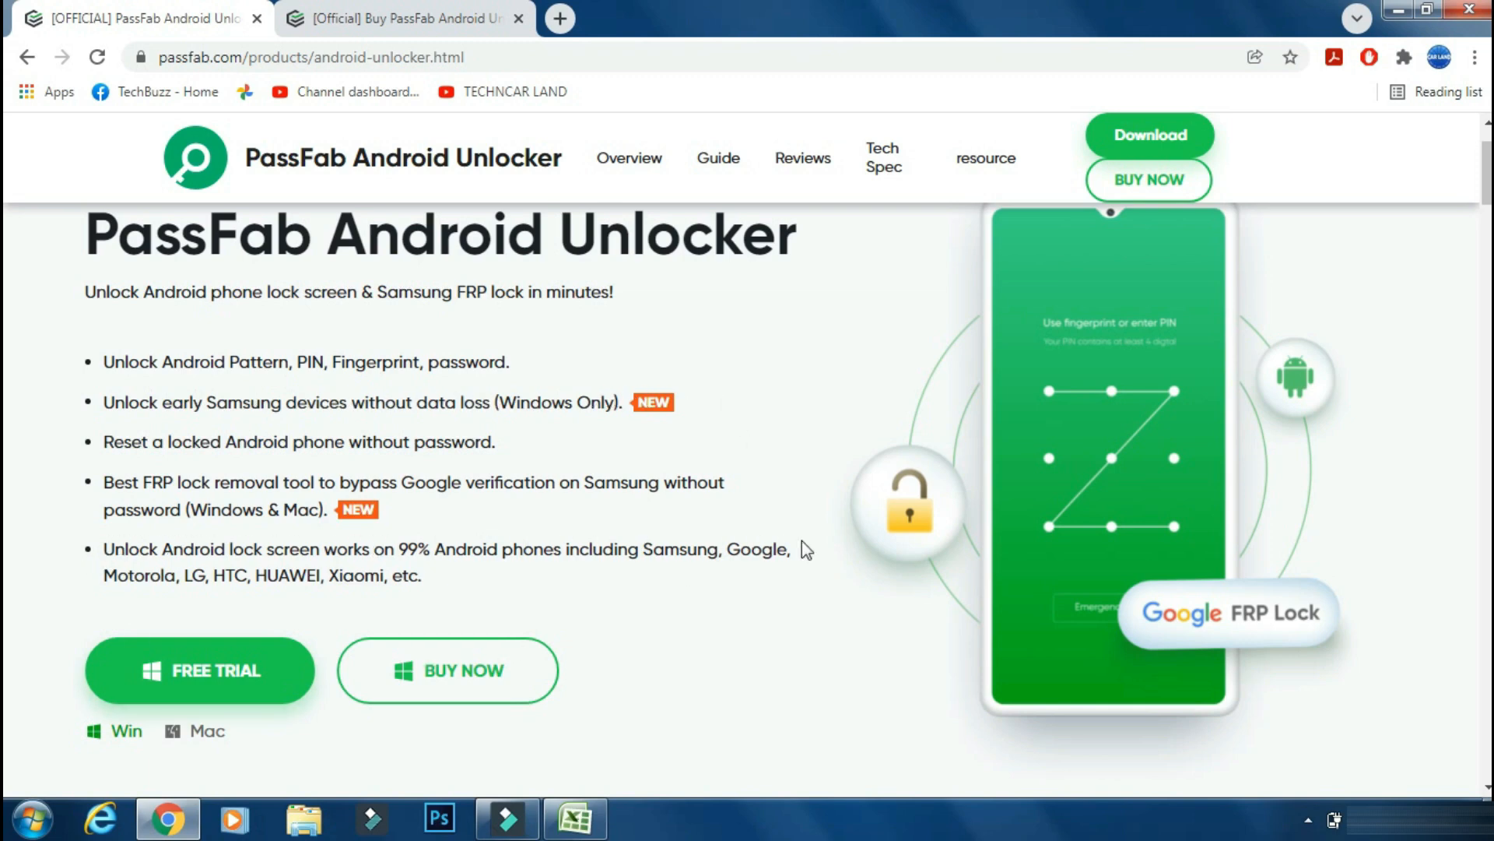
pyautogui.moveTo(162, 706)
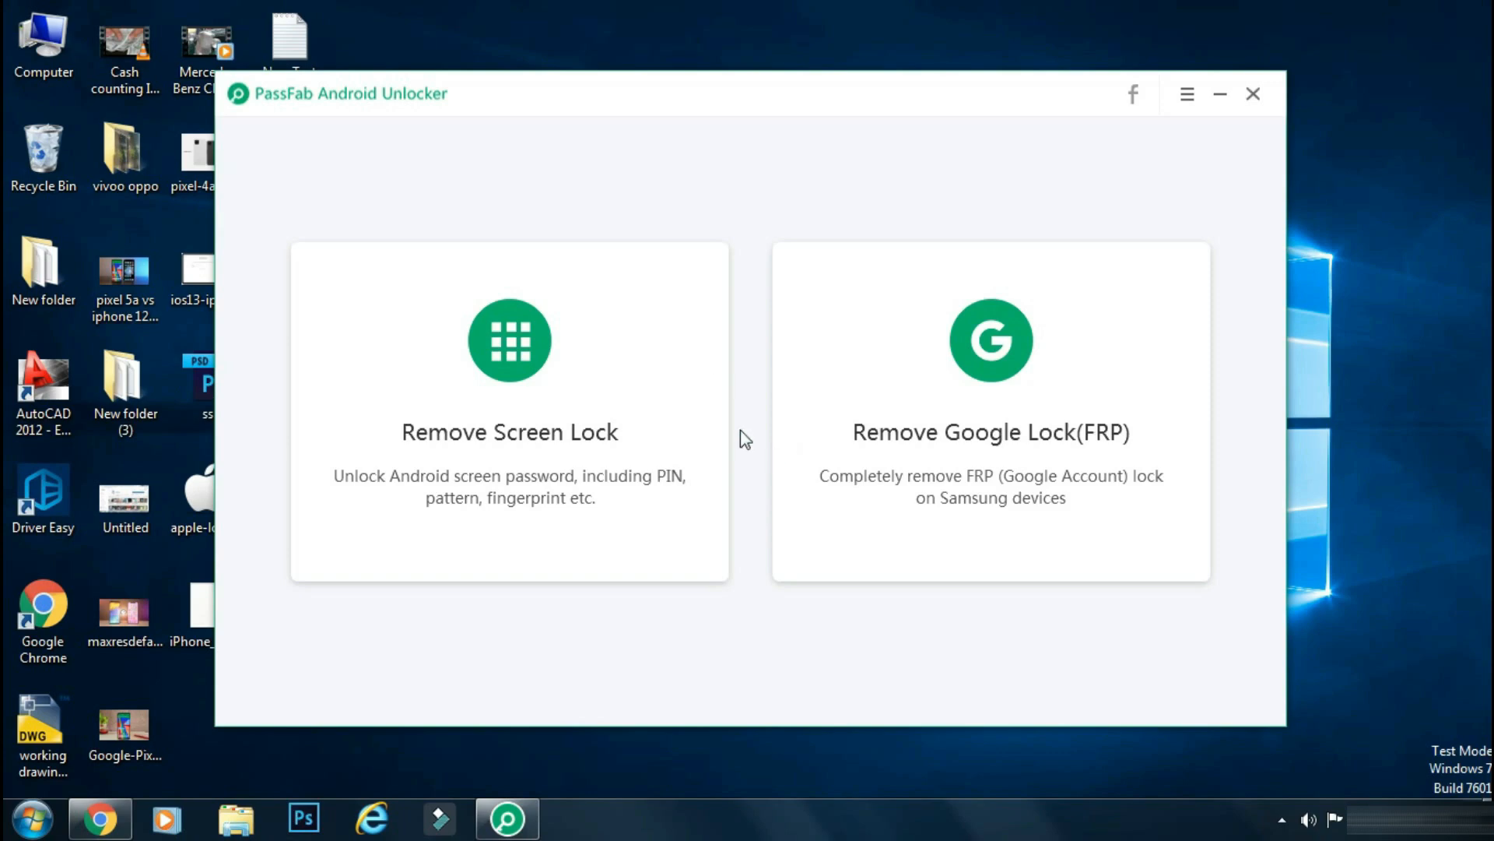
pyautogui.moveTo(405, 380)
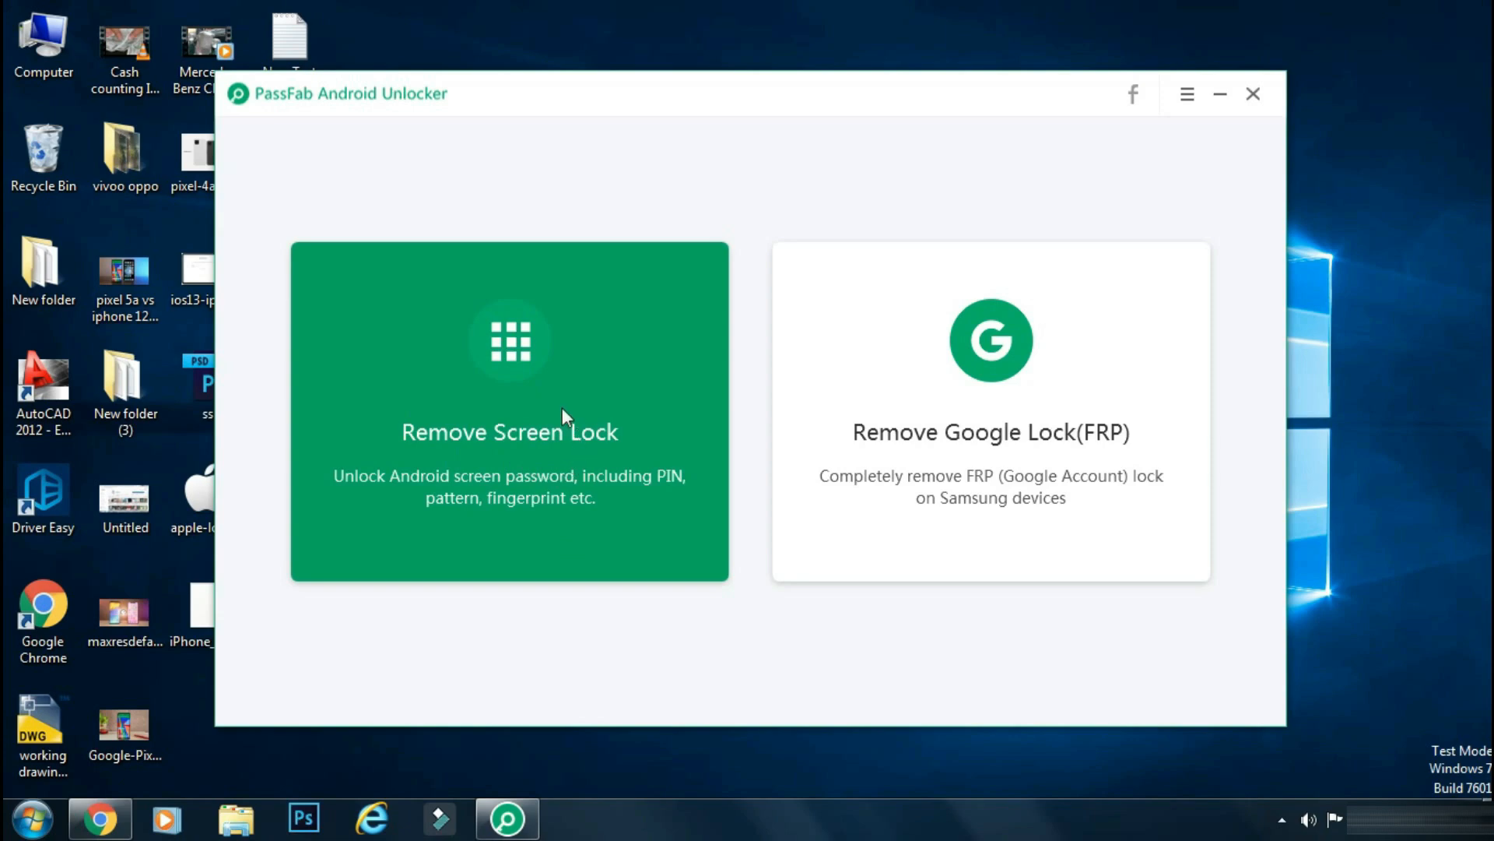
pyautogui.moveTo(867, 665)
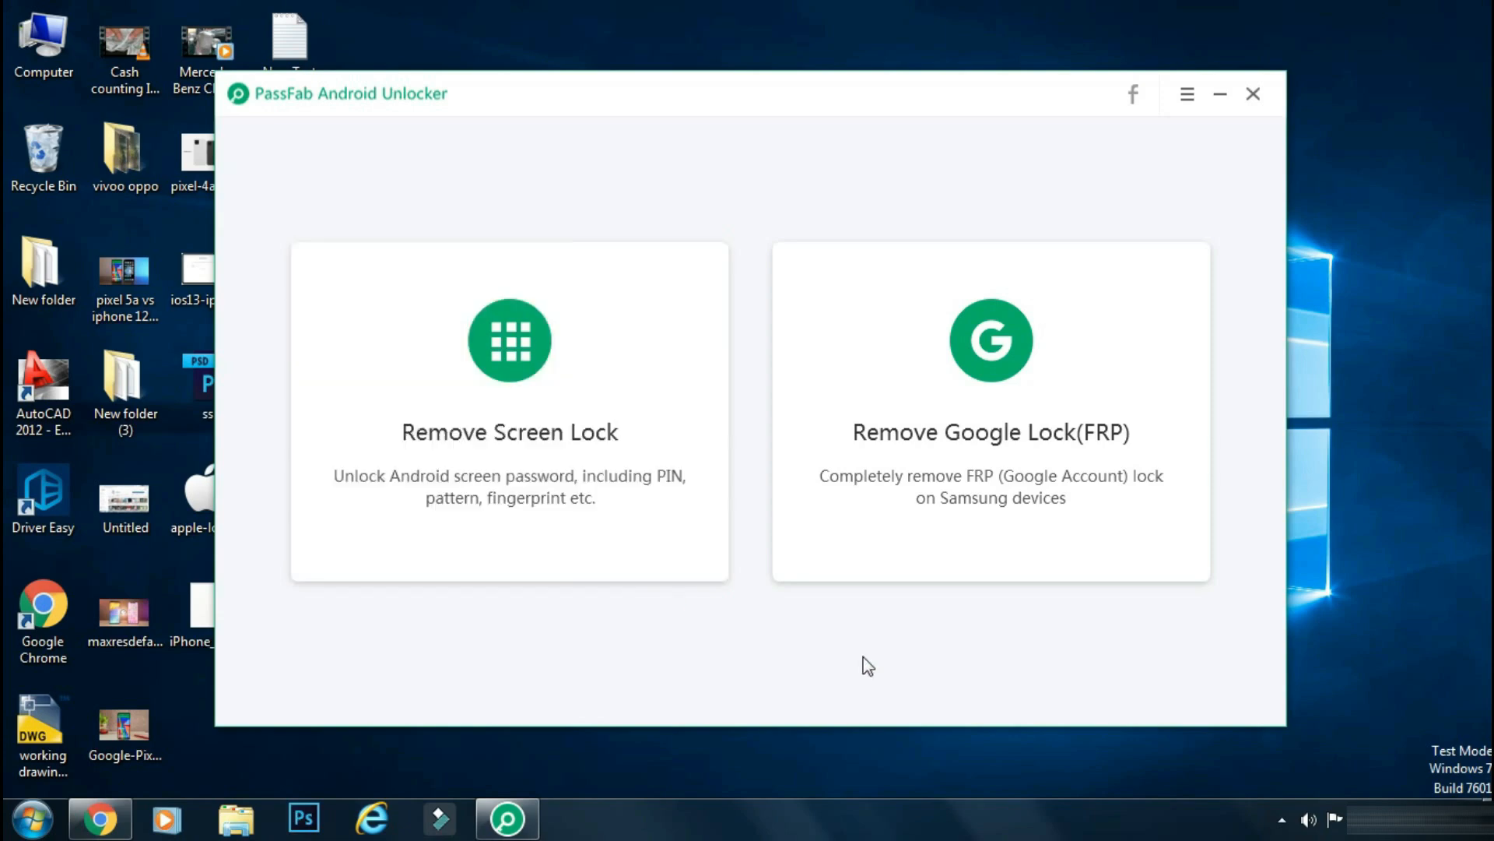
pyautogui.moveTo(960, 451)
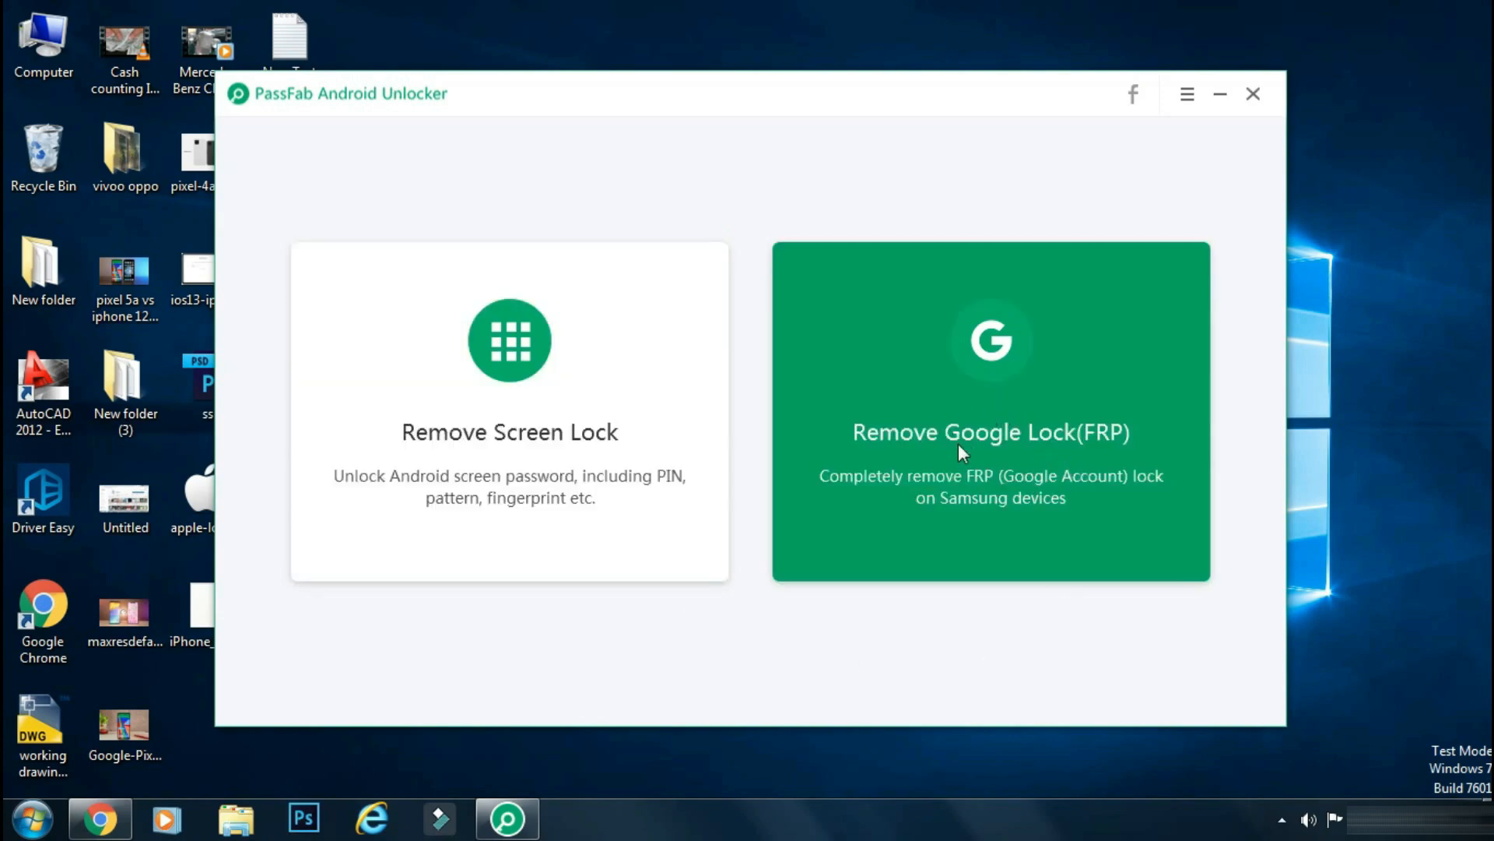
# - Enter Remove Google Lock (FRP) and review the recovery steps for phones without a home button
pyautogui.click(990, 431)
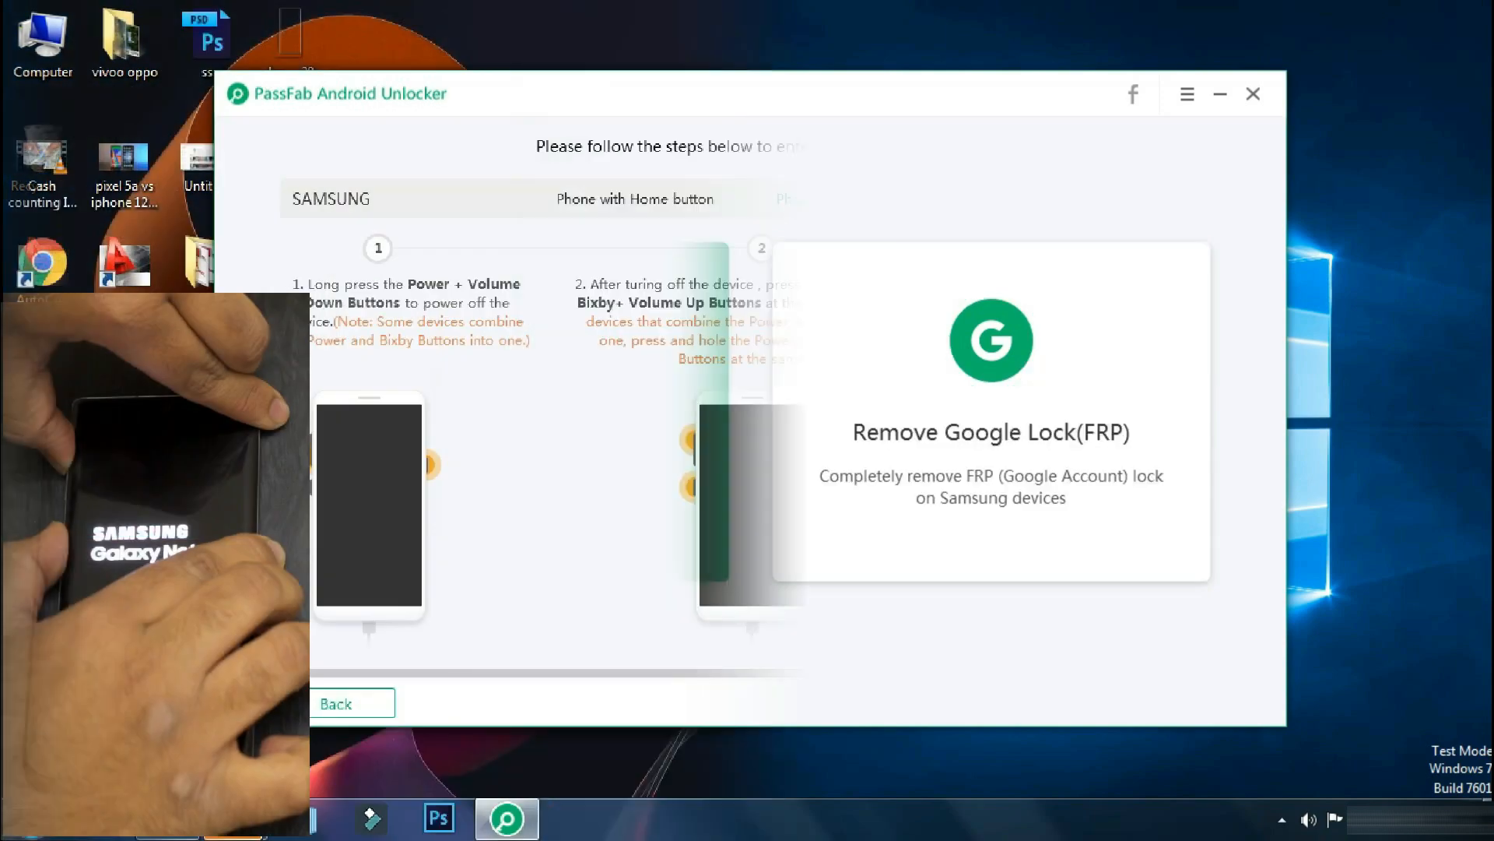
pyautogui.click(864, 198)
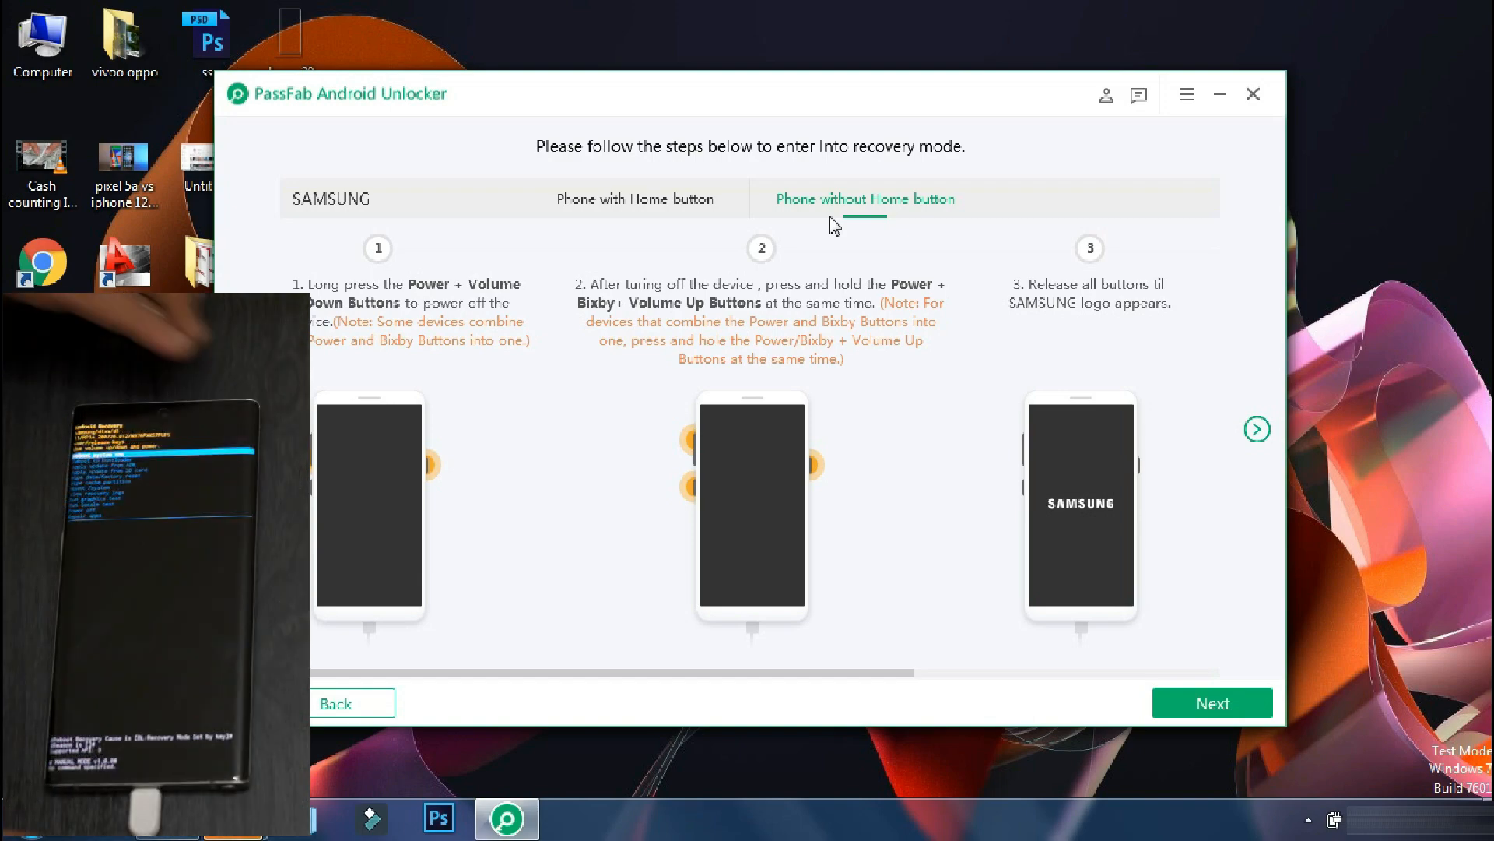
pyautogui.click(1211, 702)
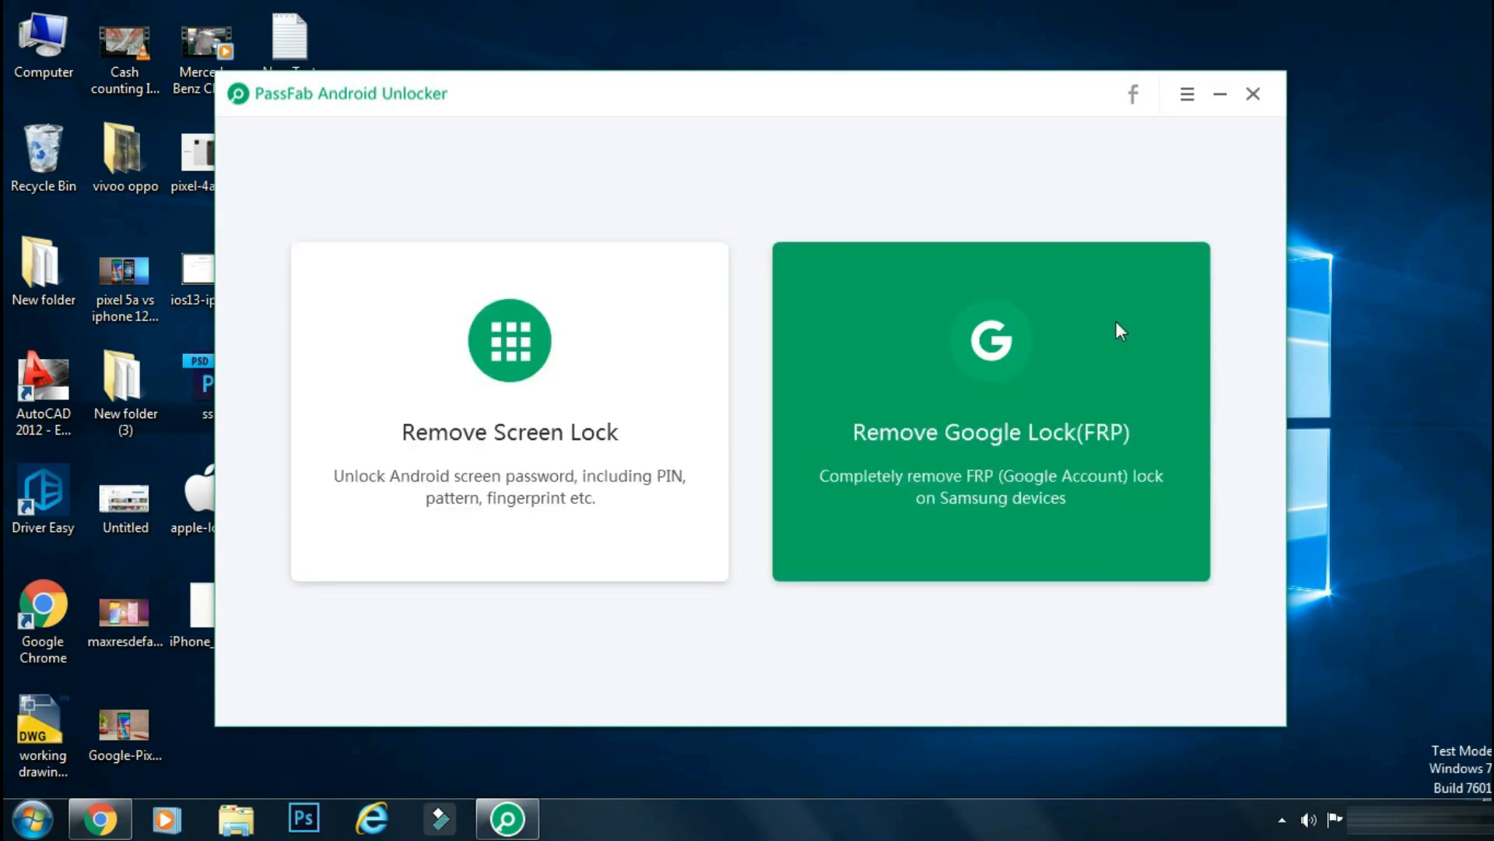
# - Check for updates from the menu and acknowledge the already-latest-version notice
pyautogui.click(1186, 94)
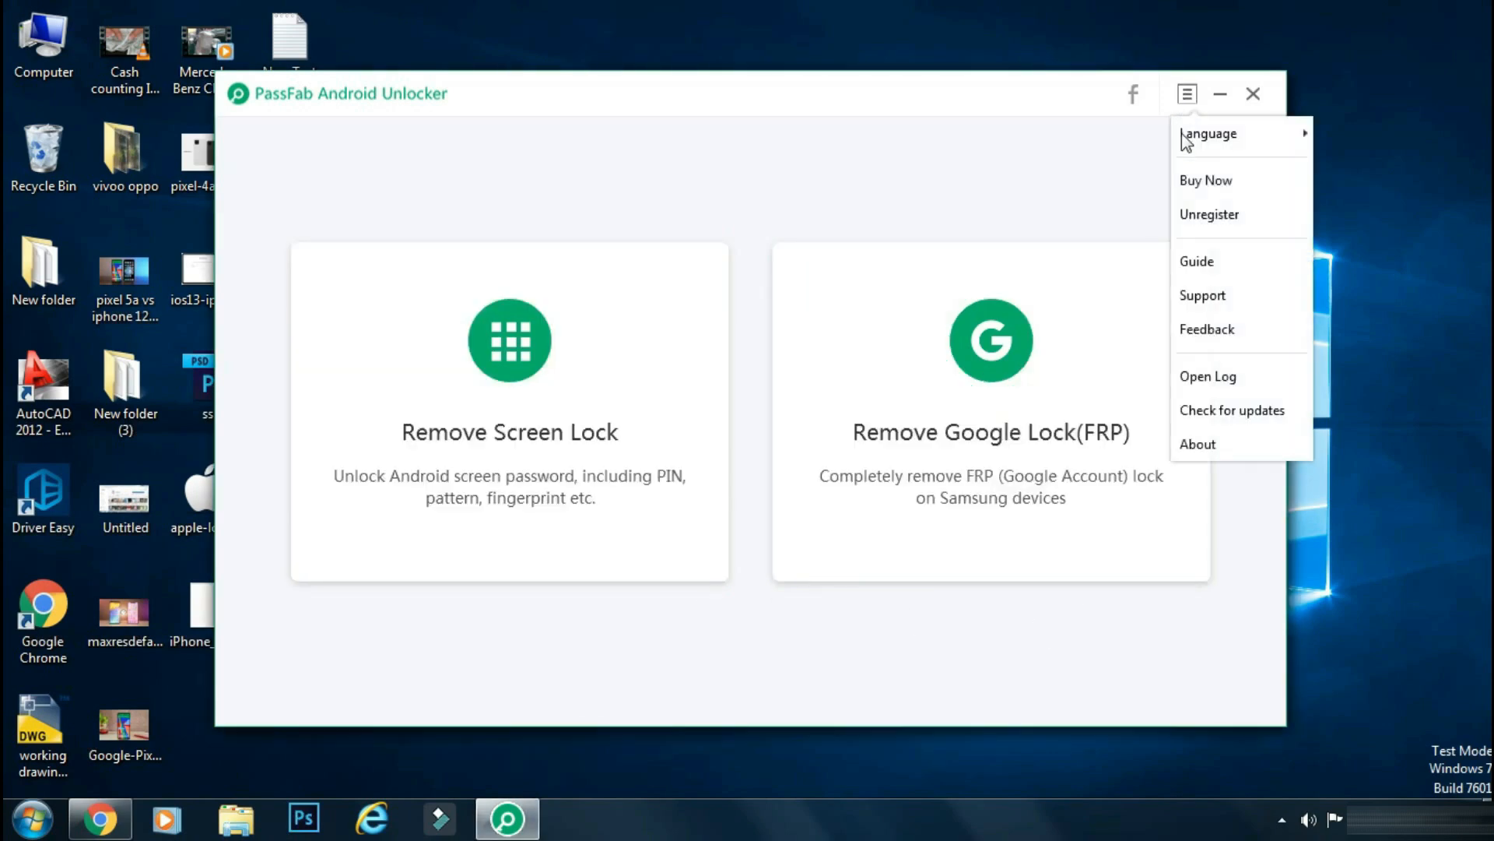
pyautogui.click(1231, 410)
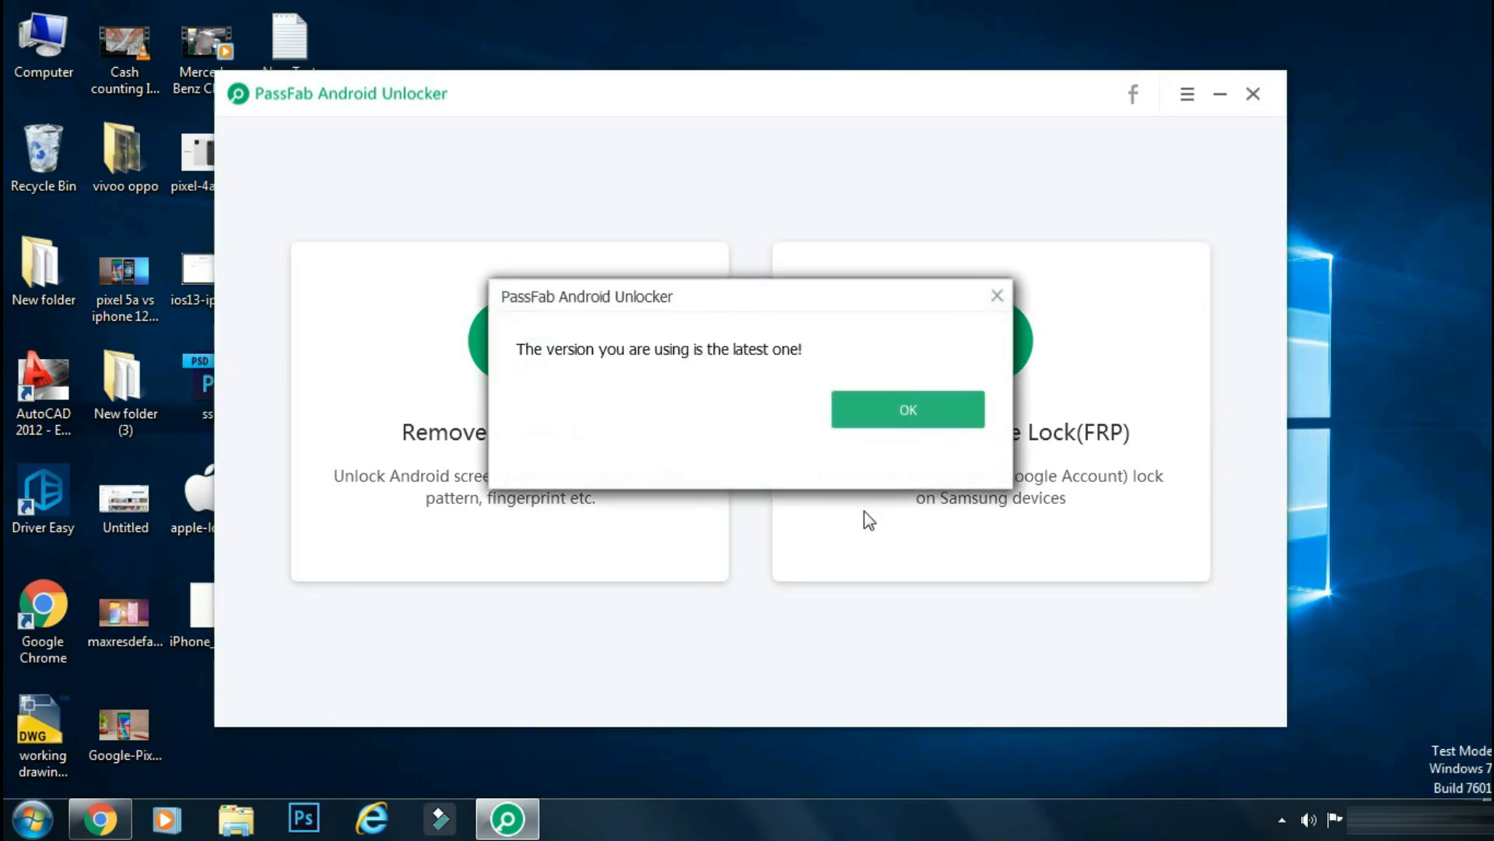
pyautogui.click(906, 409)
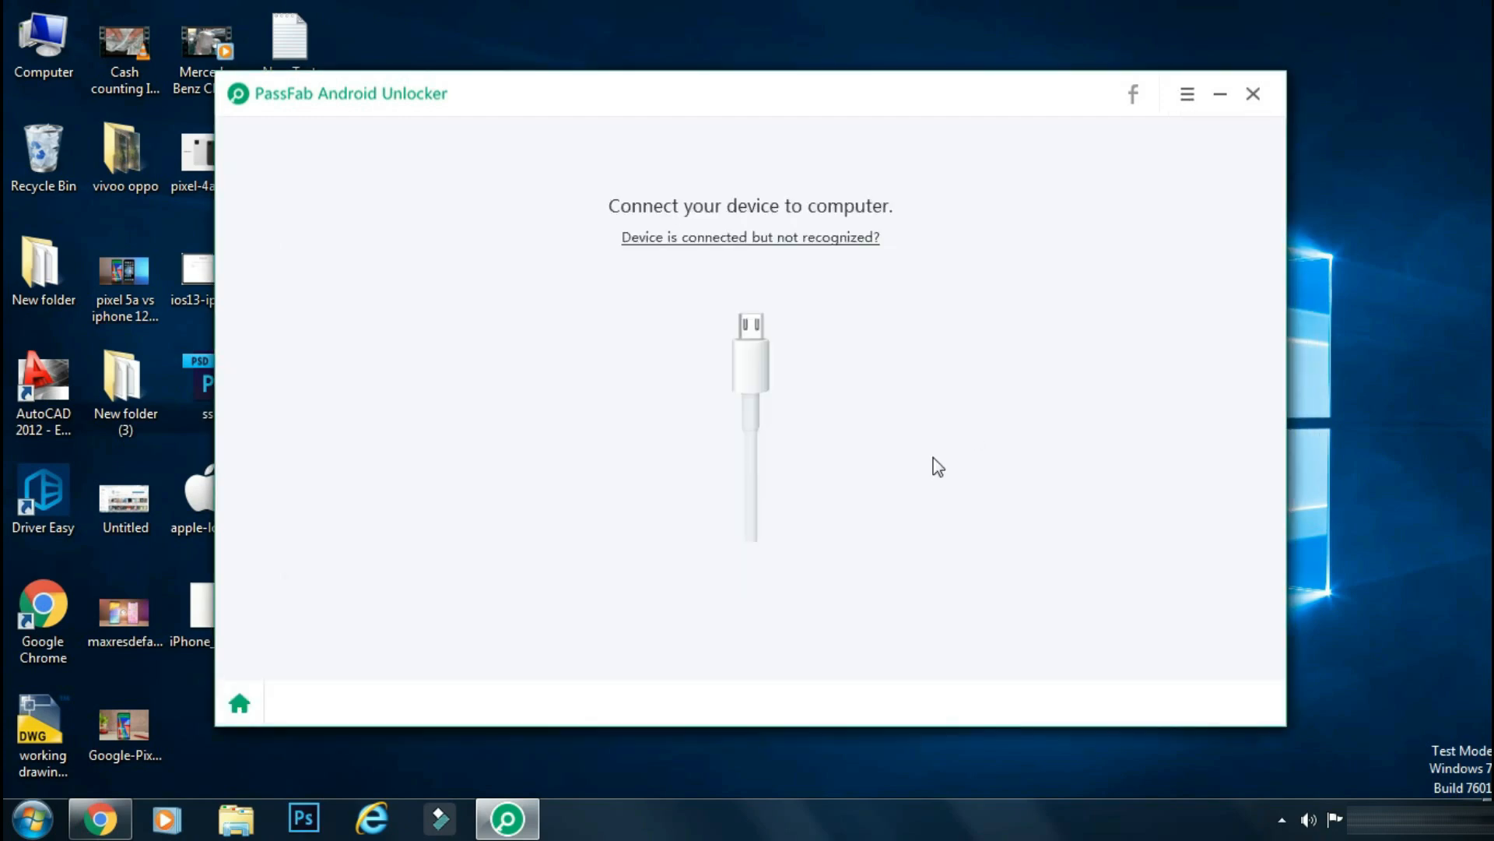
pyautogui.moveTo(754, 414)
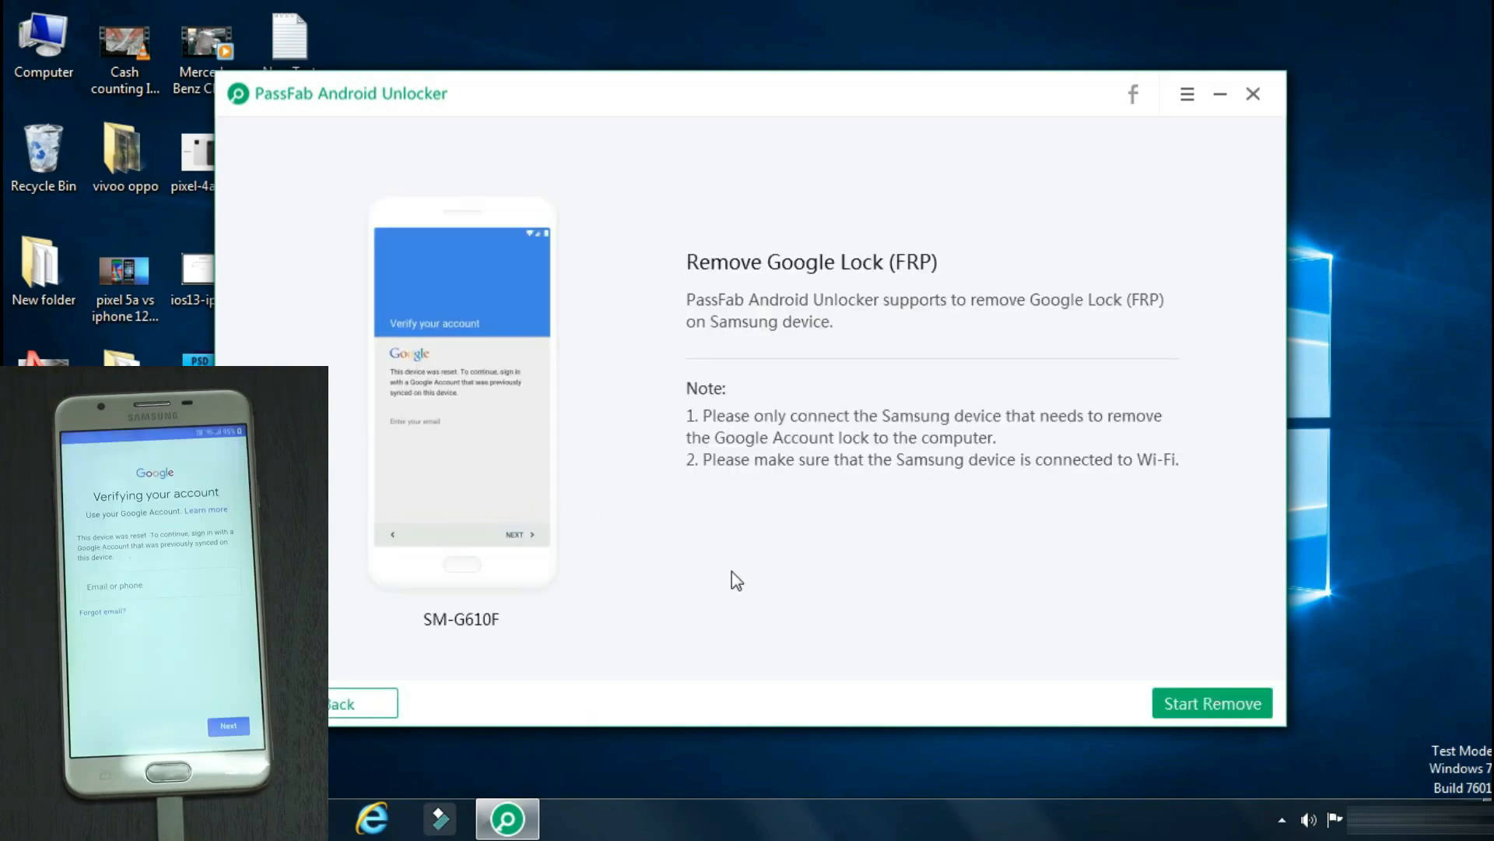
pyautogui.moveTo(814, 447)
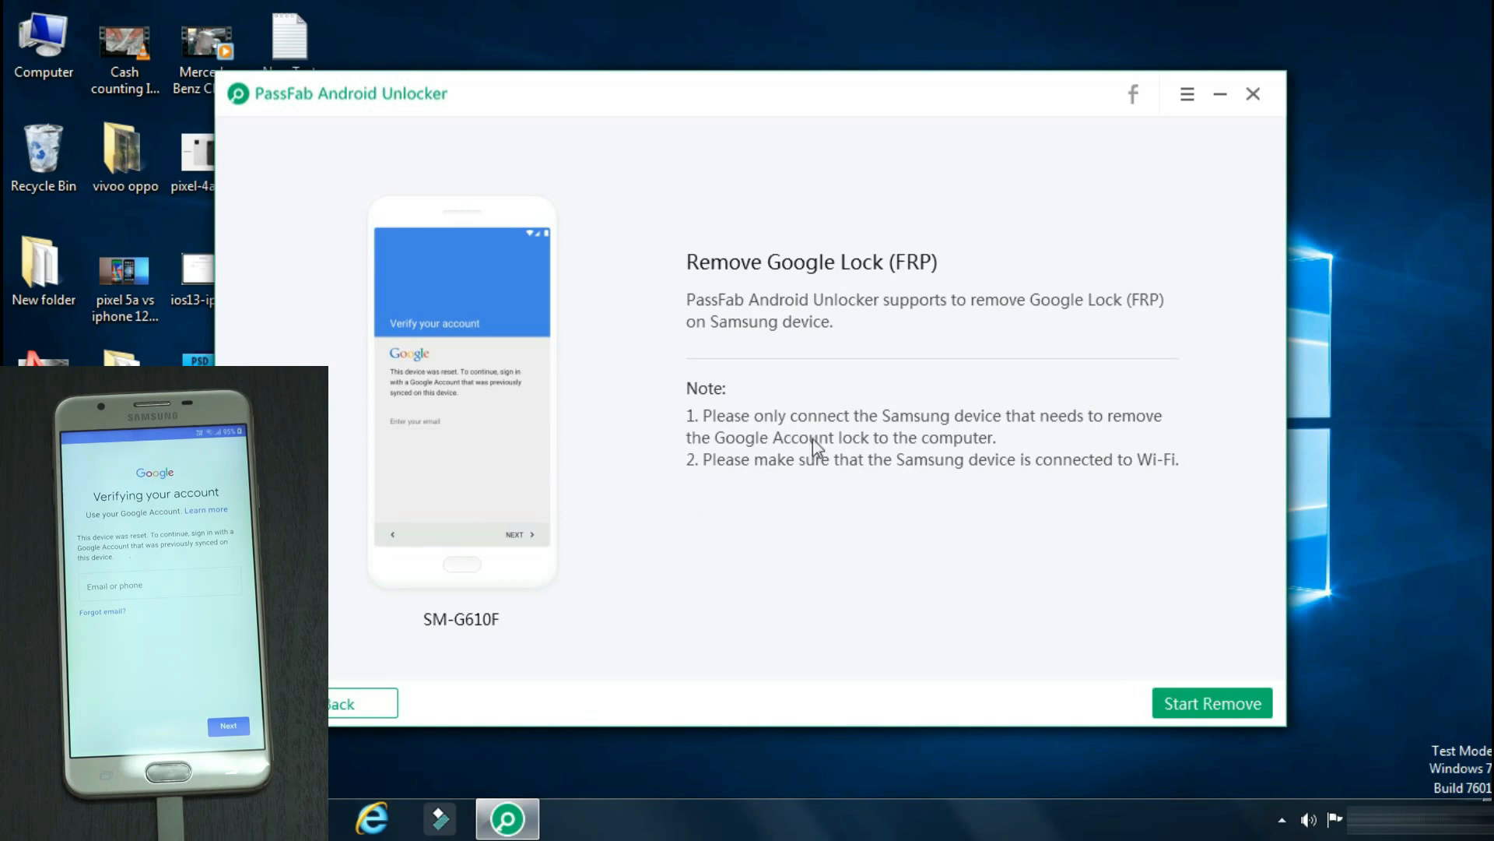
pyautogui.moveTo(844, 334)
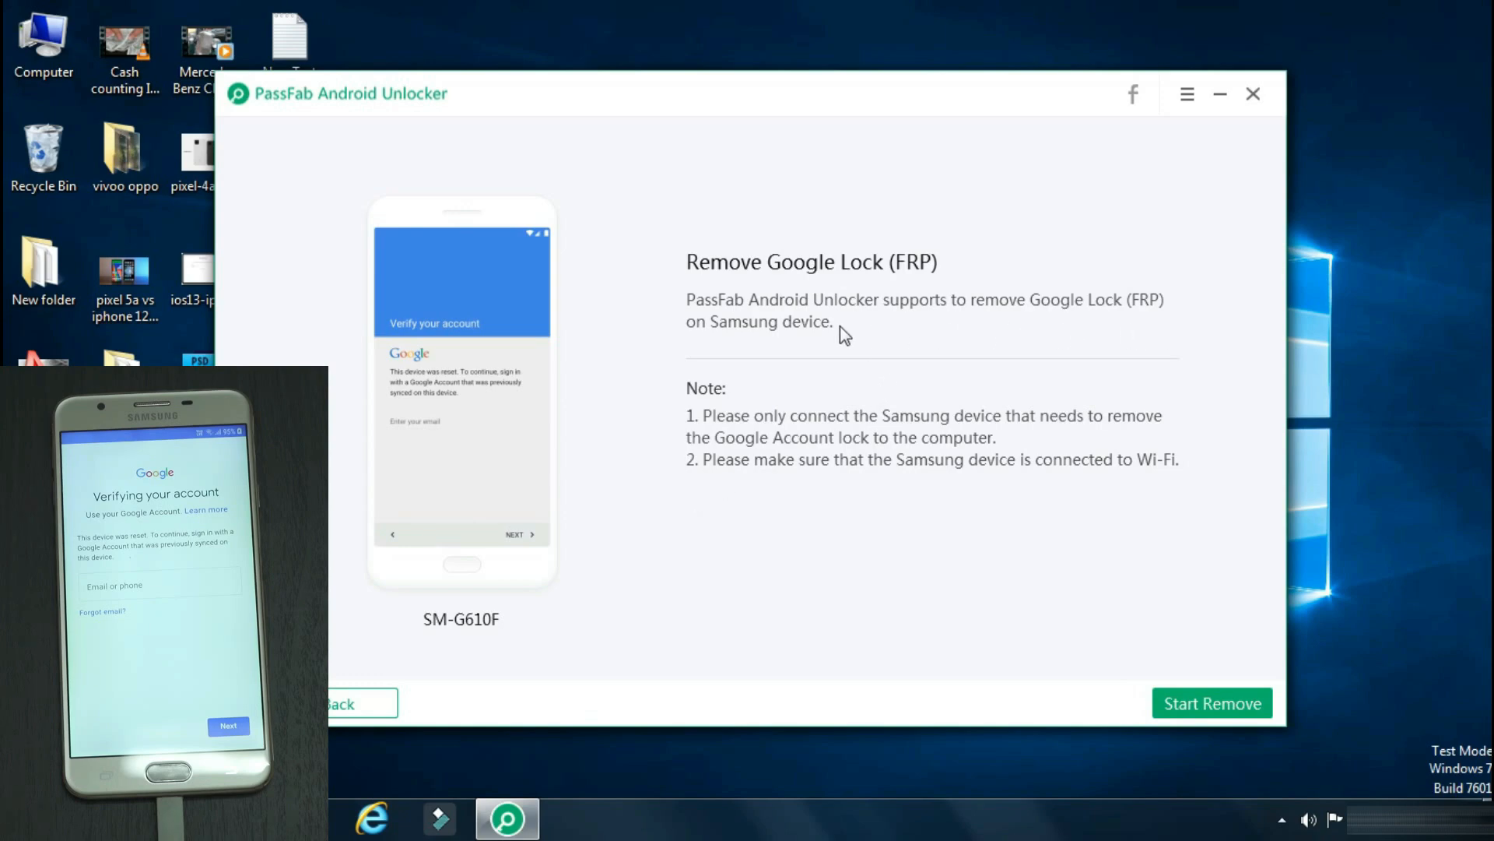
pyautogui.moveTo(1024, 339)
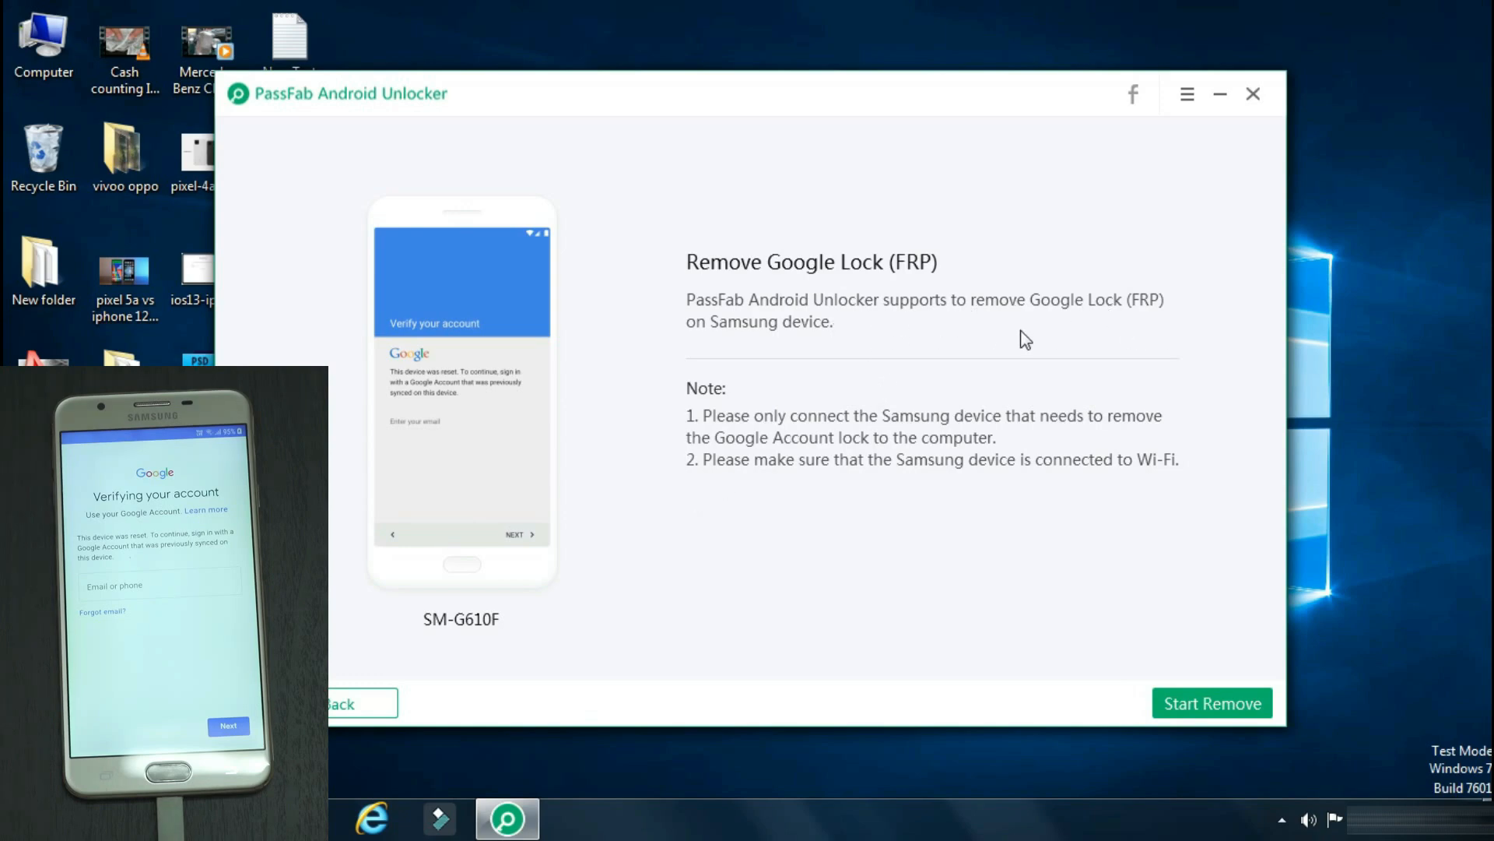
pyautogui.moveTo(1036, 428)
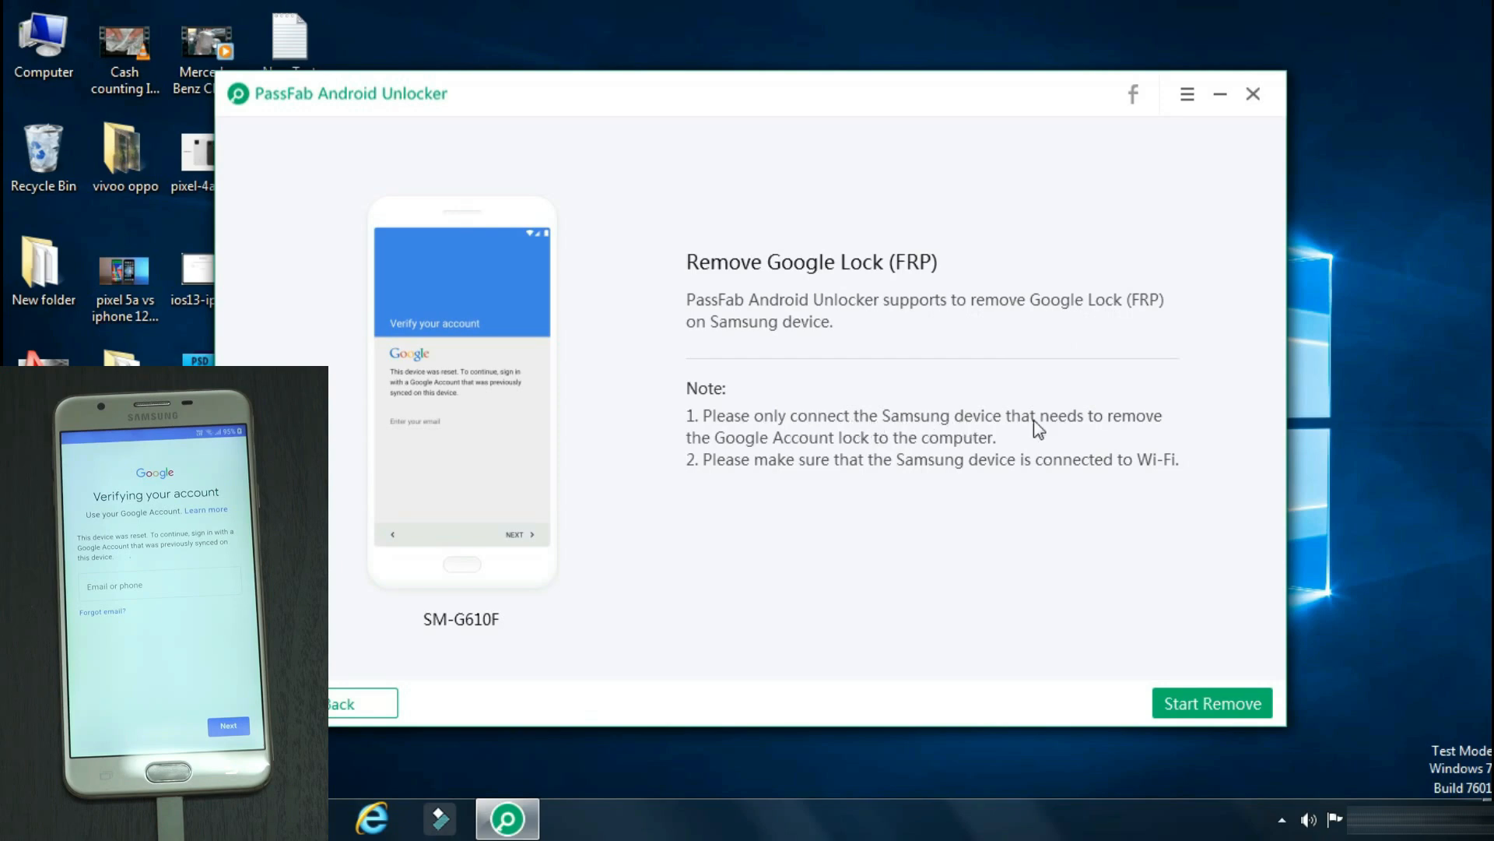
pyautogui.moveTo(1000, 490)
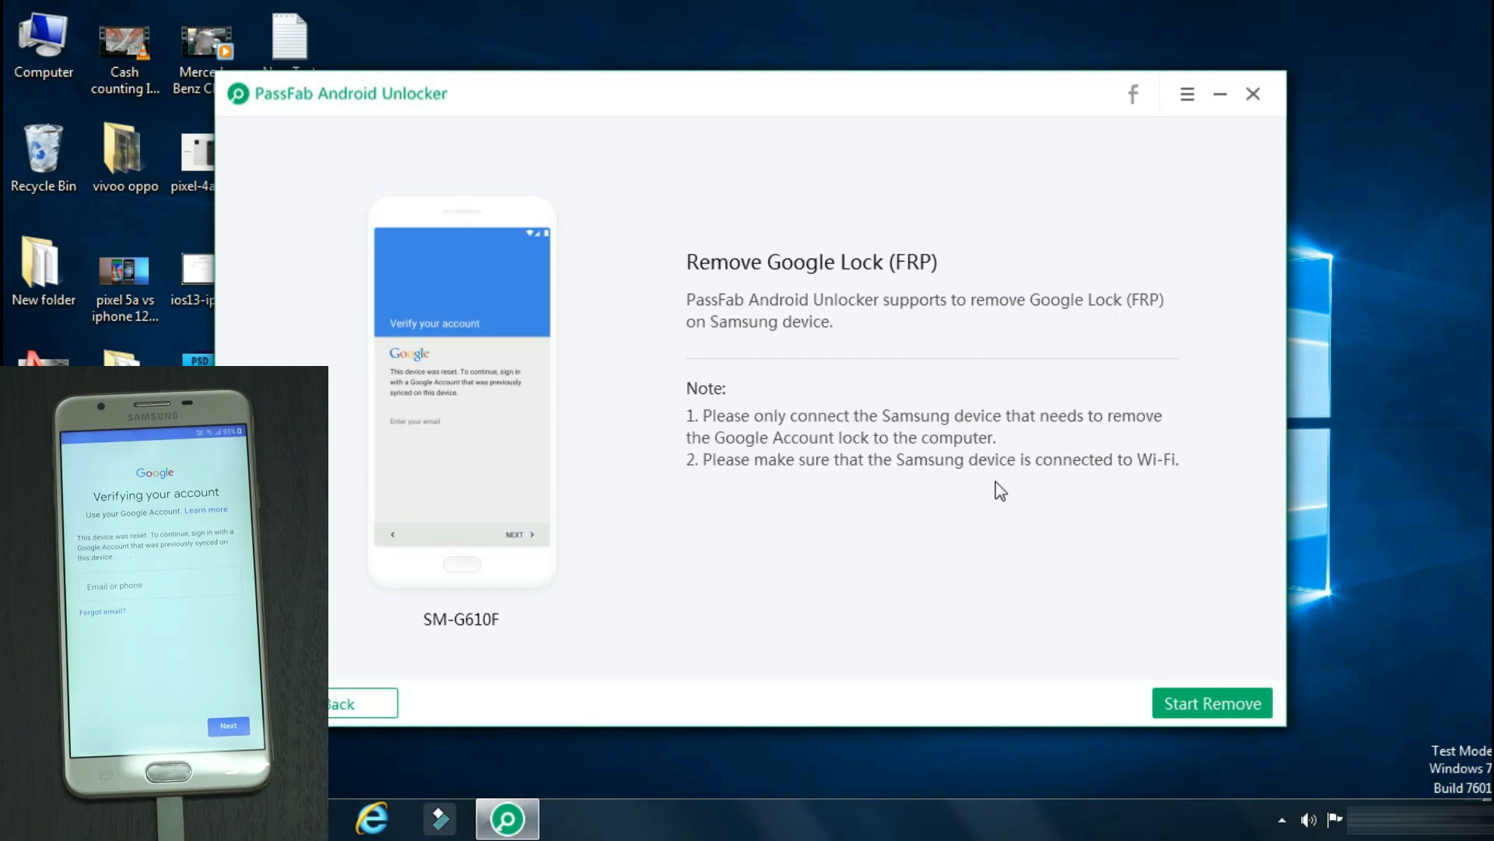
pyautogui.moveTo(461, 651)
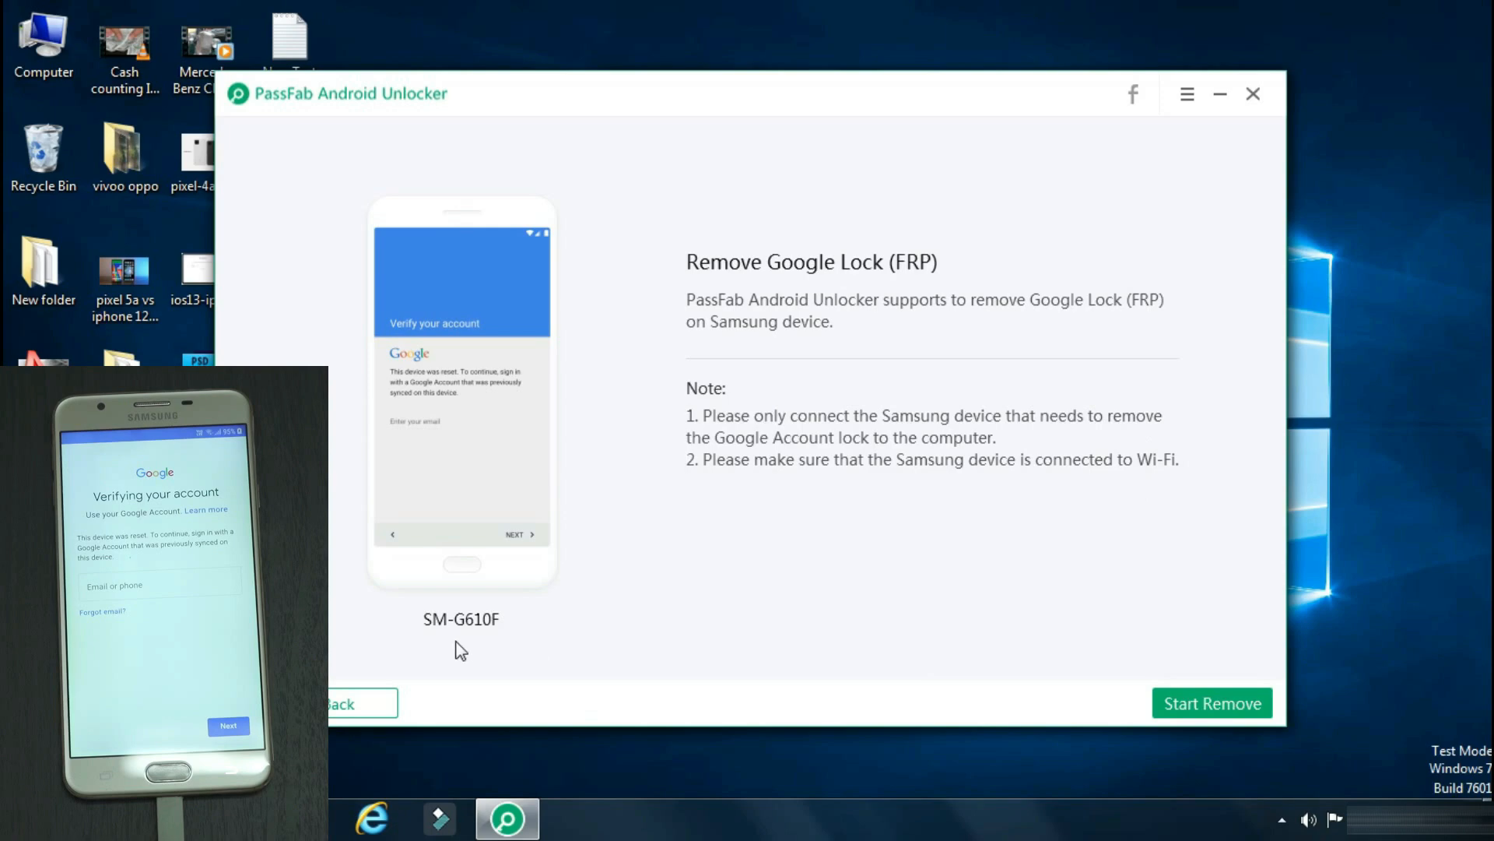
pyautogui.moveTo(1118, 744)
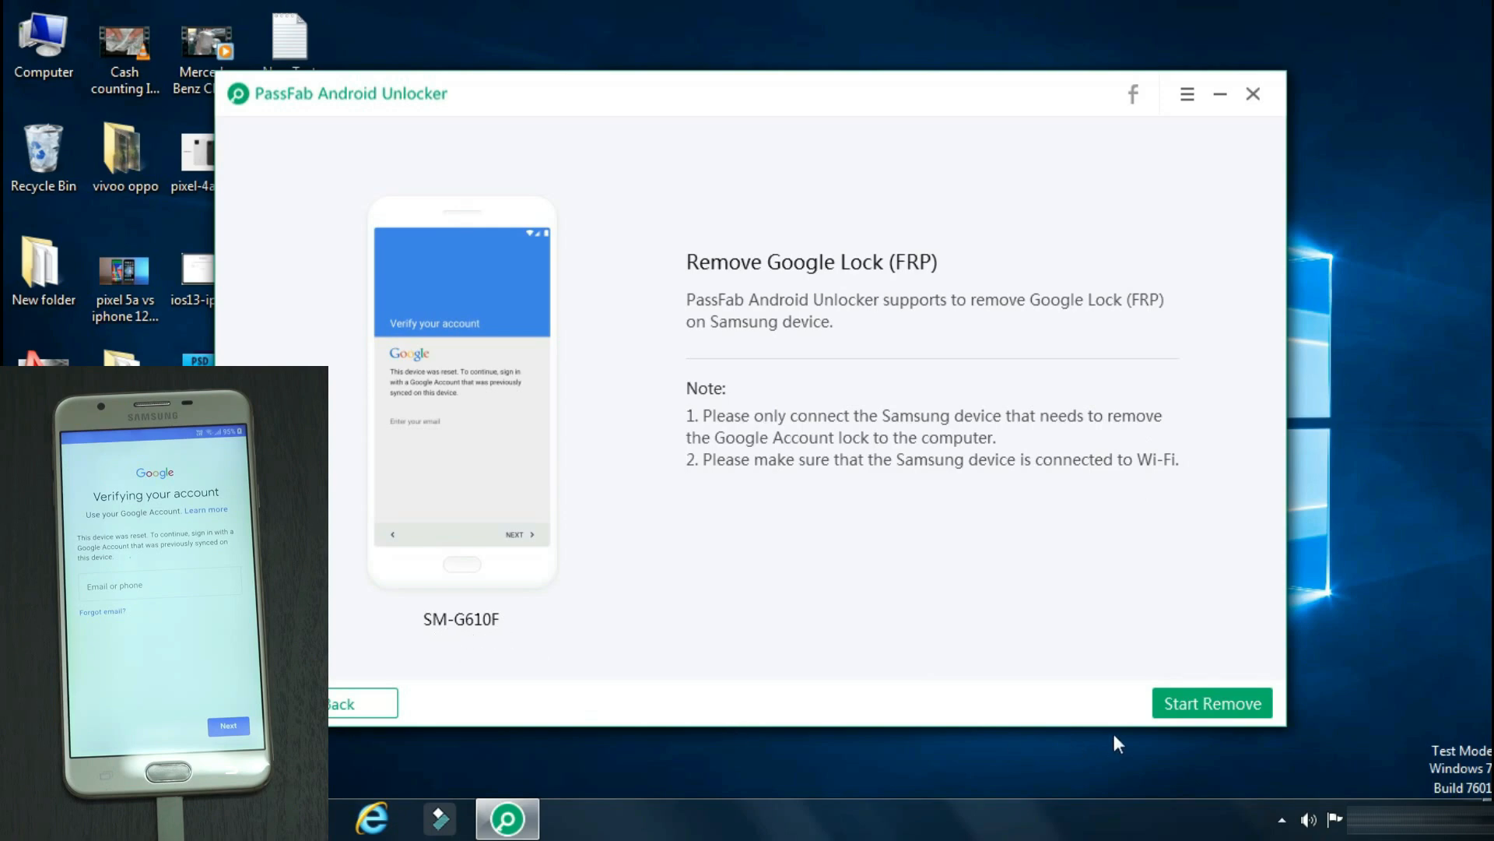
pyautogui.moveTo(1190, 716)
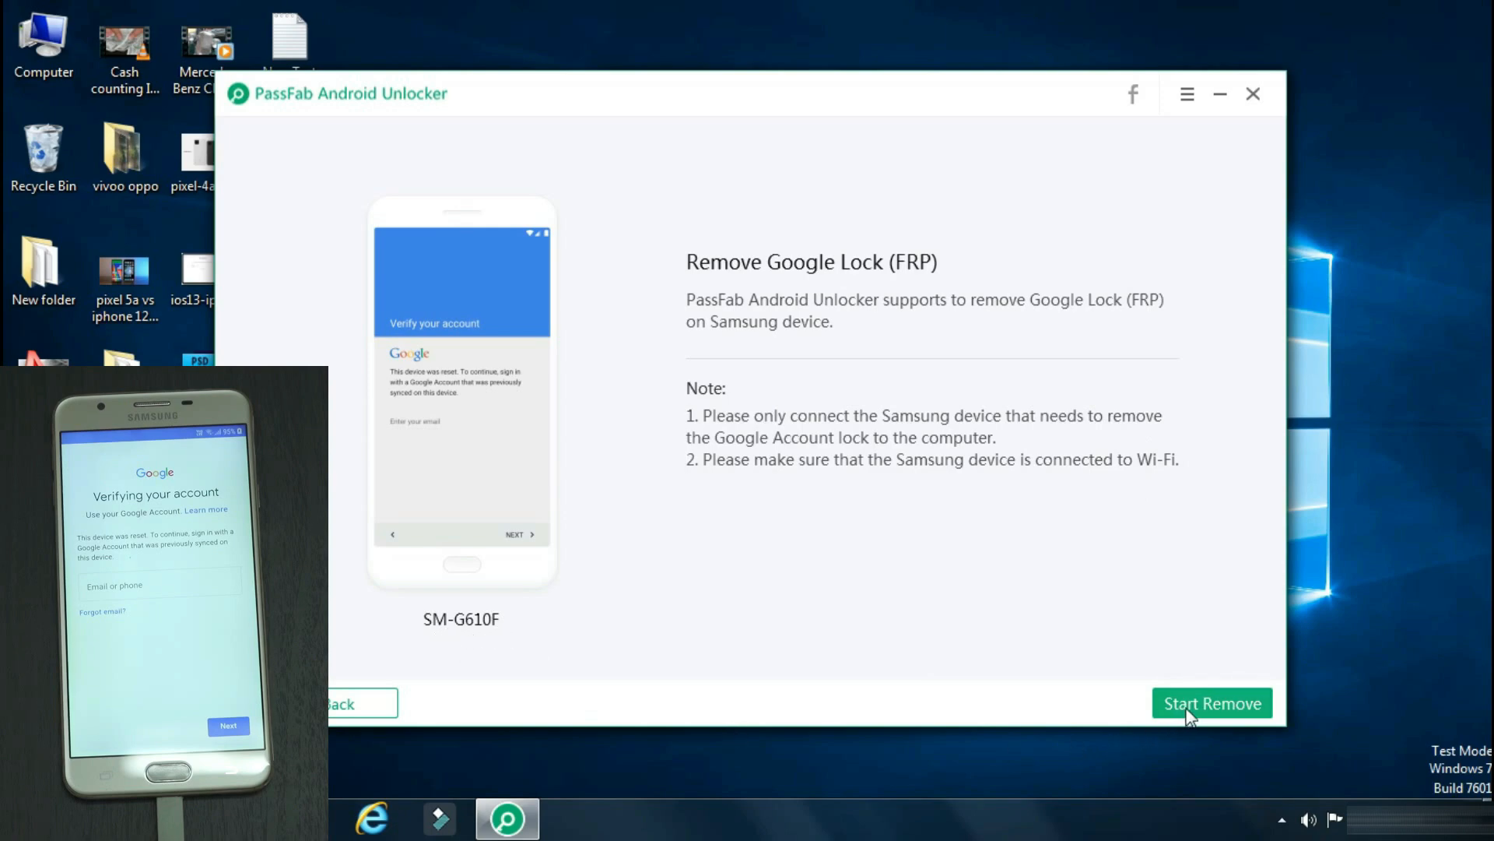
# - Start Remove and confirm the phone is on Wi-Fi so the notification is sent
pyautogui.click(1211, 702)
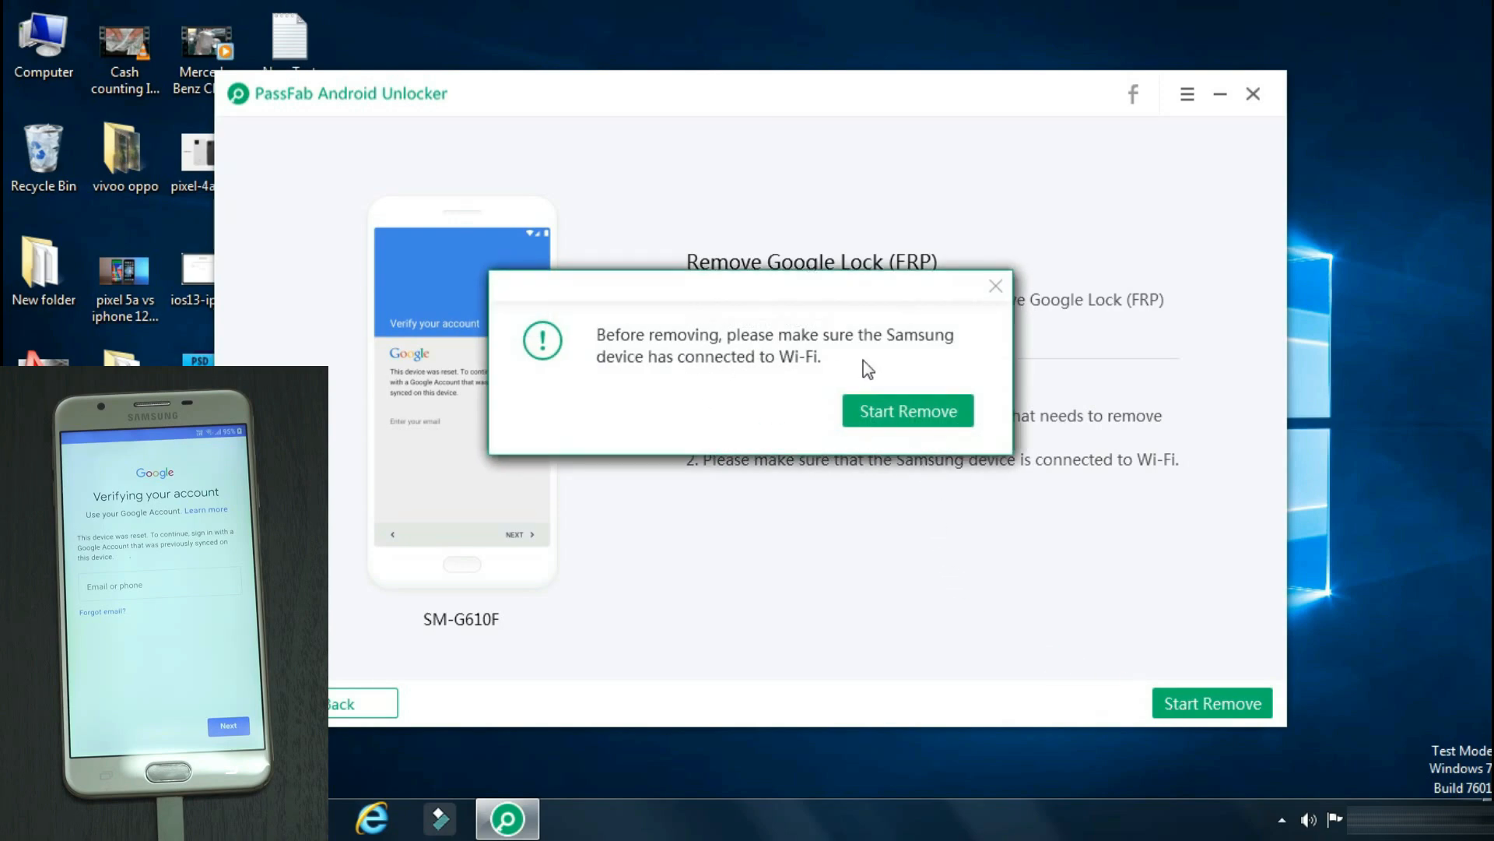
pyautogui.moveTo(906, 411)
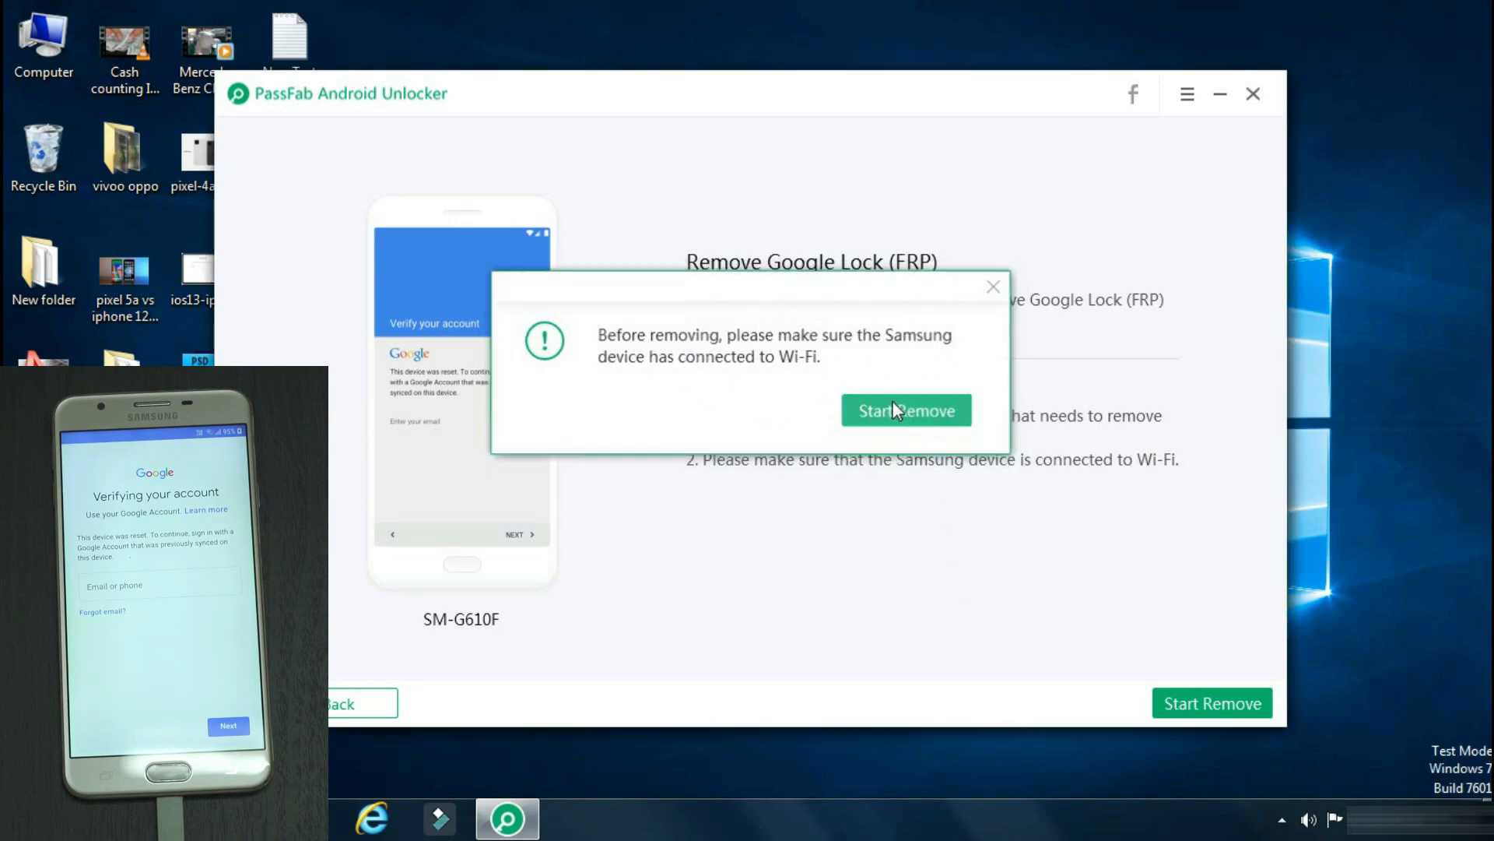
pyautogui.click(906, 409)
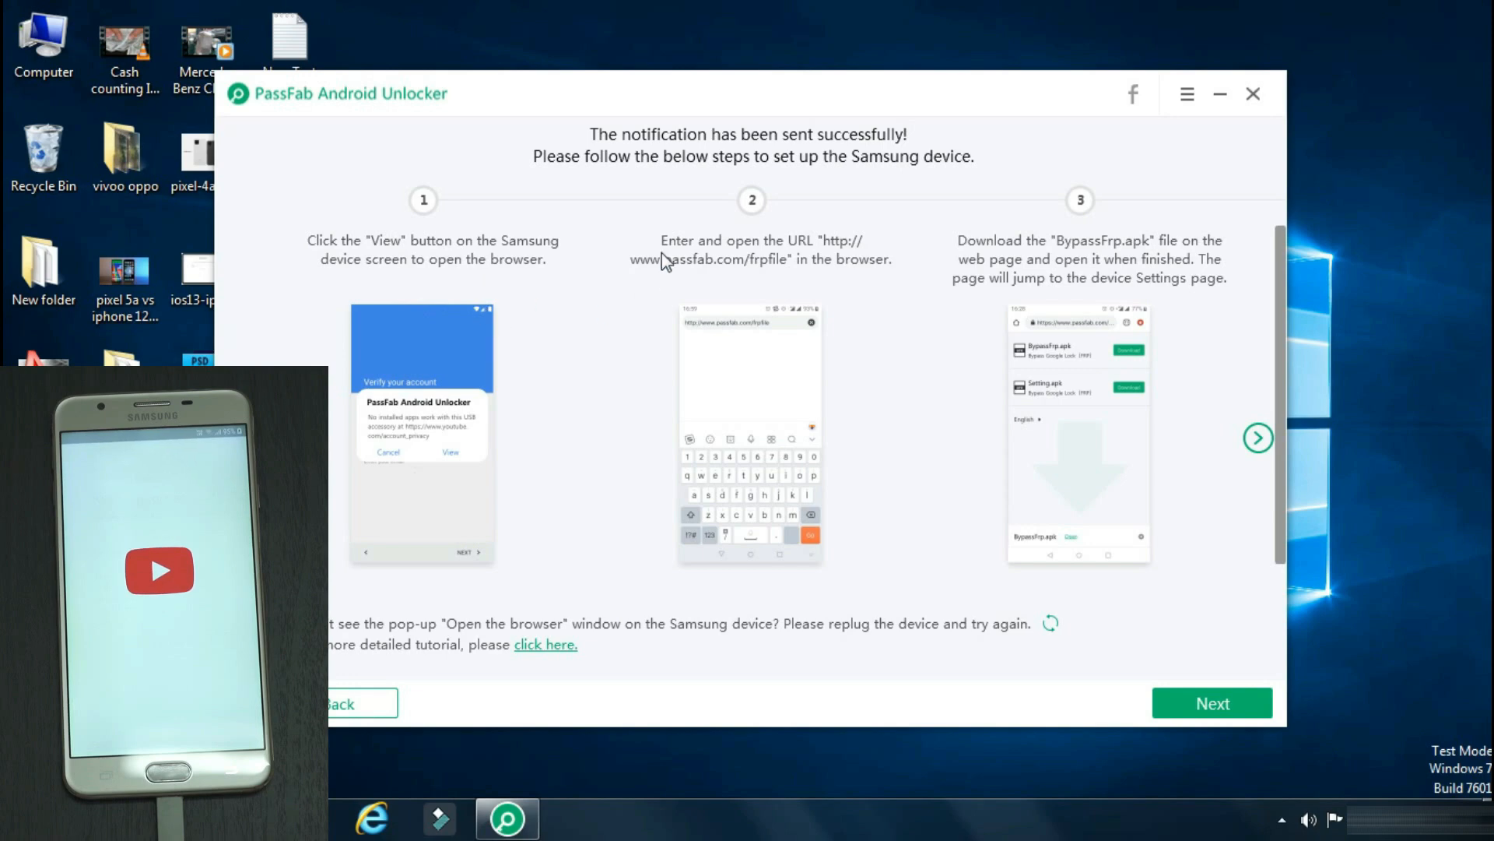
pyautogui.moveTo(817, 281)
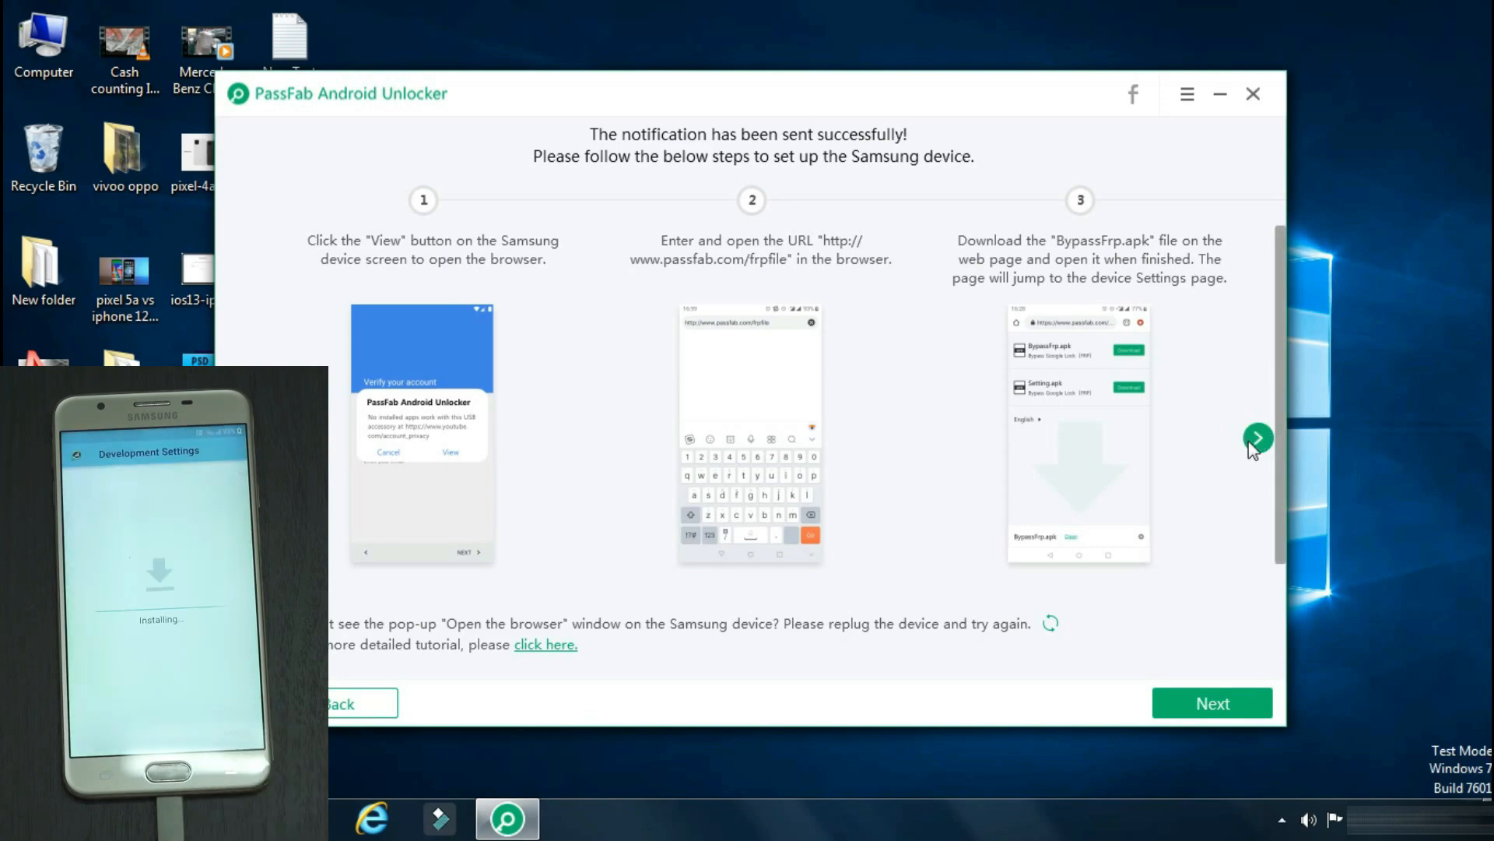
# - Advance the phone setup guide to steps 4–6 on screen unlock pattern settings
pyautogui.click(1258, 437)
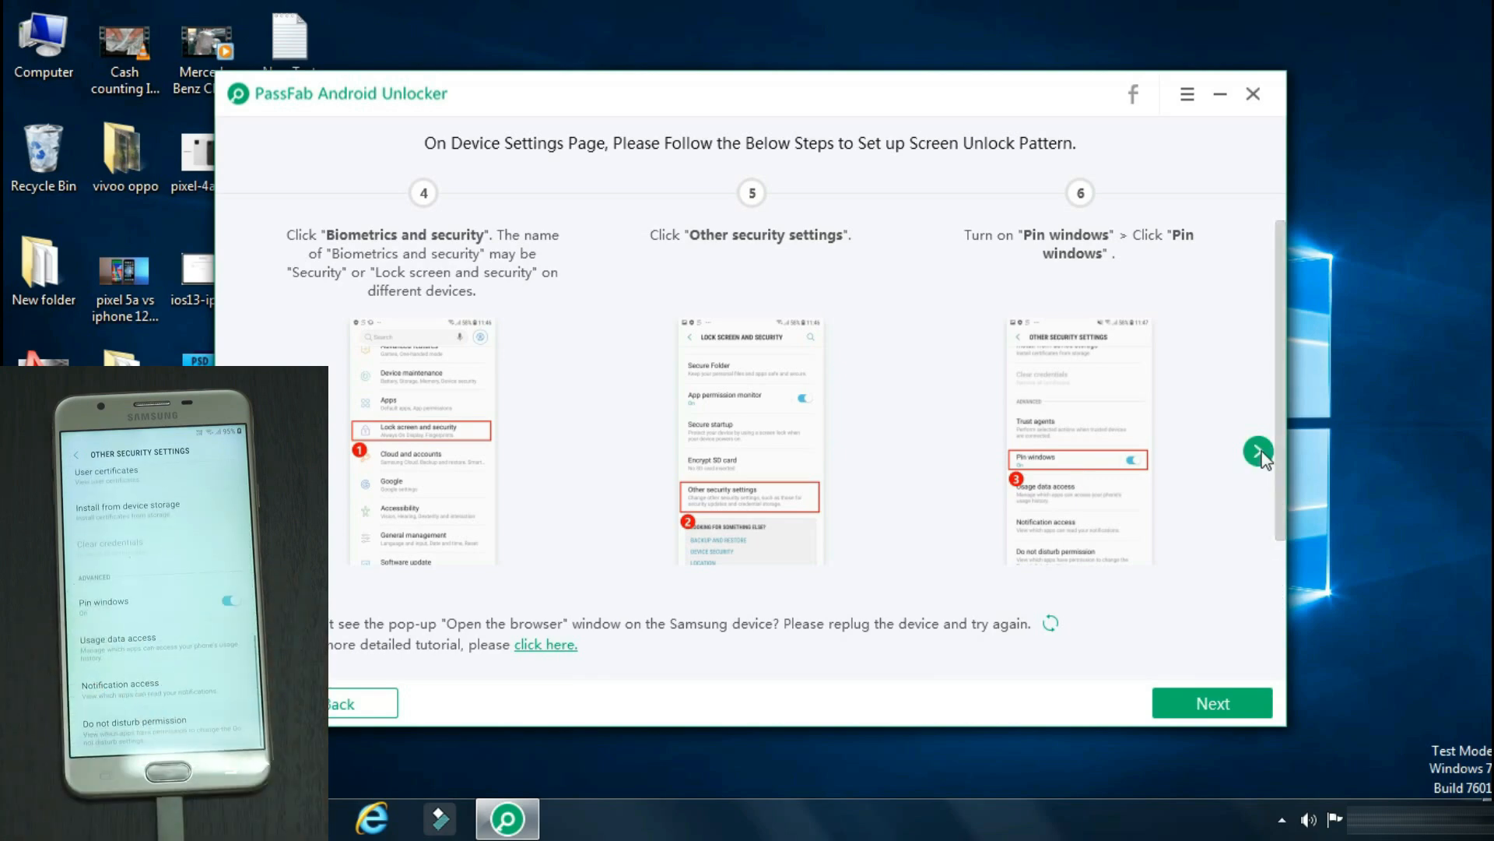
# - Show the final setup steps 7–9 and finish the guide with Done
pyautogui.click(1257, 448)
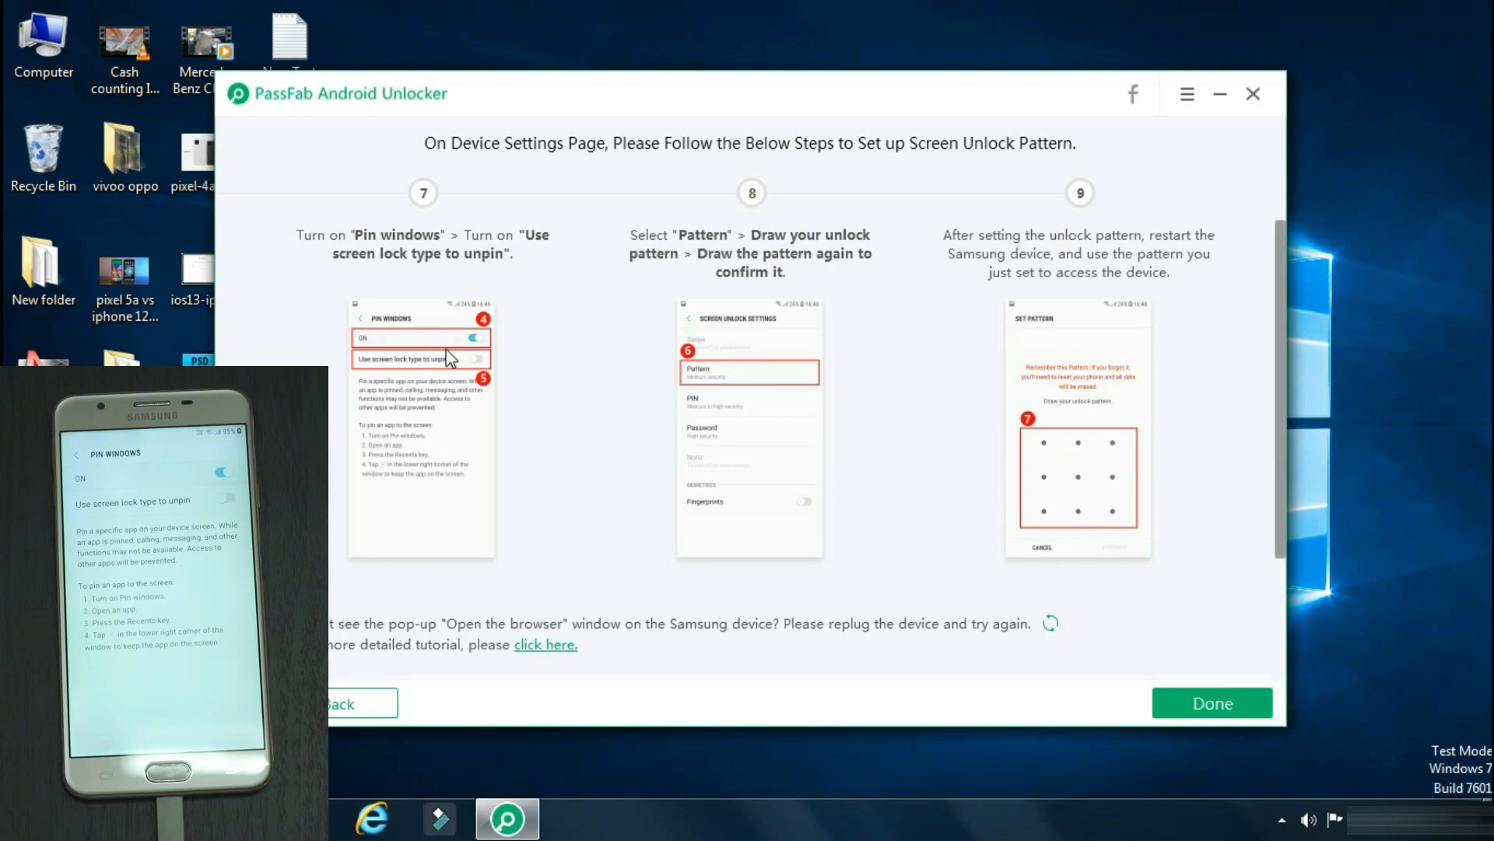
pyautogui.moveTo(476, 400)
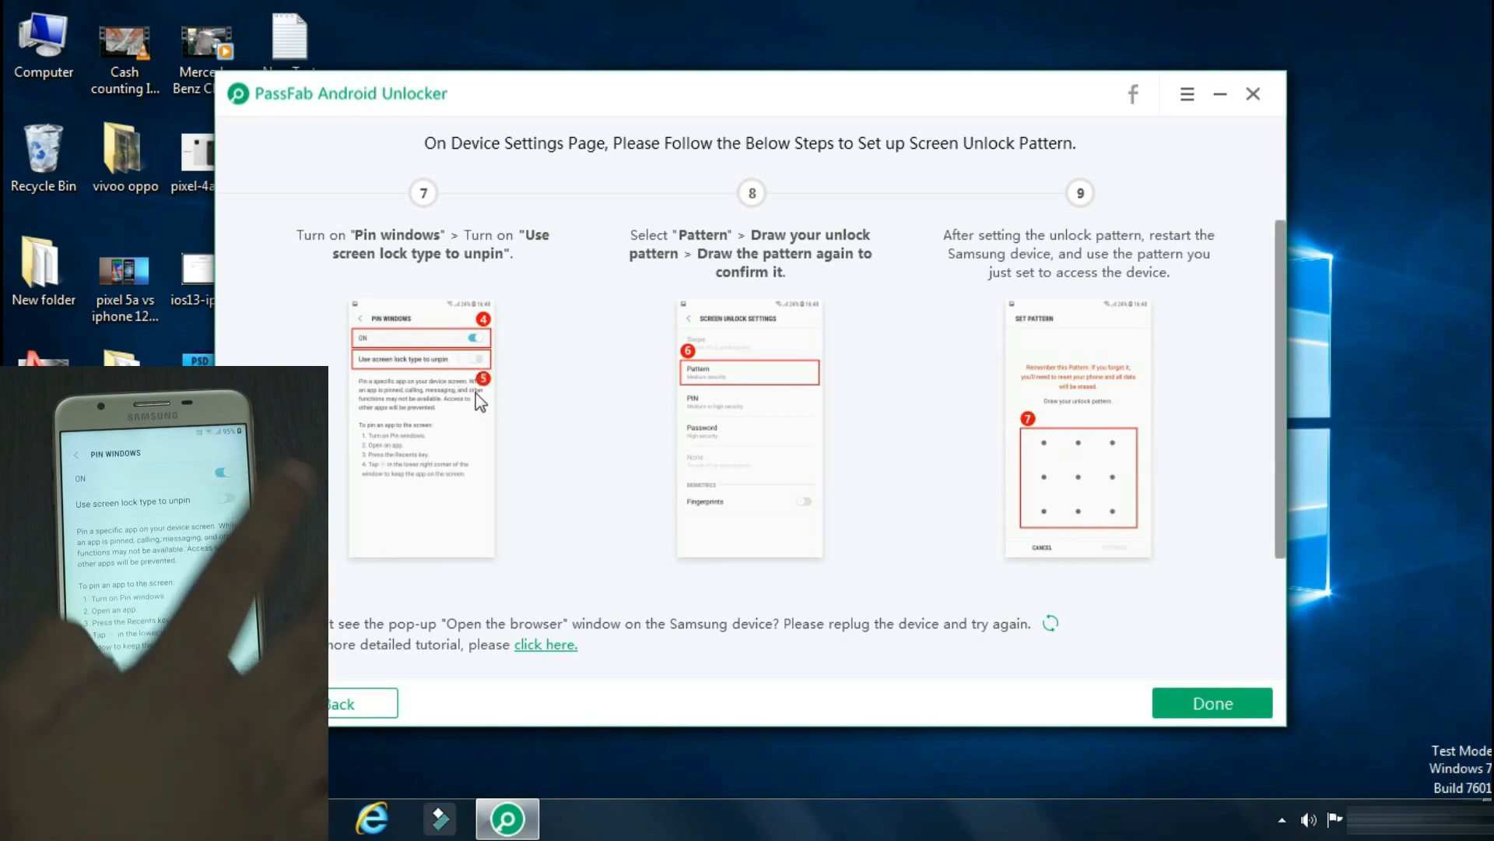
pyautogui.moveTo(1071, 520)
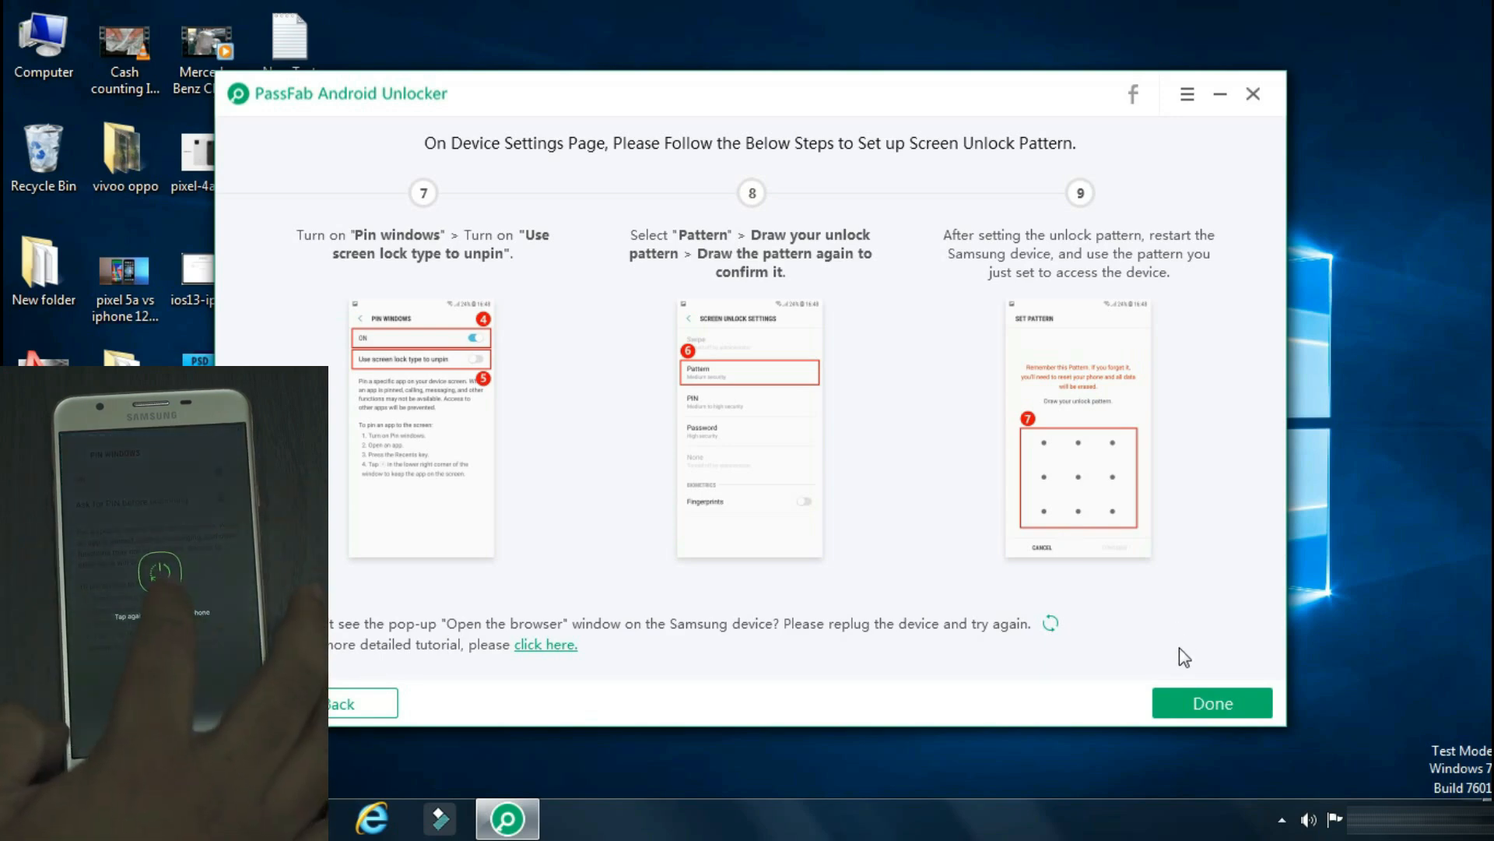
pyautogui.click(1211, 704)
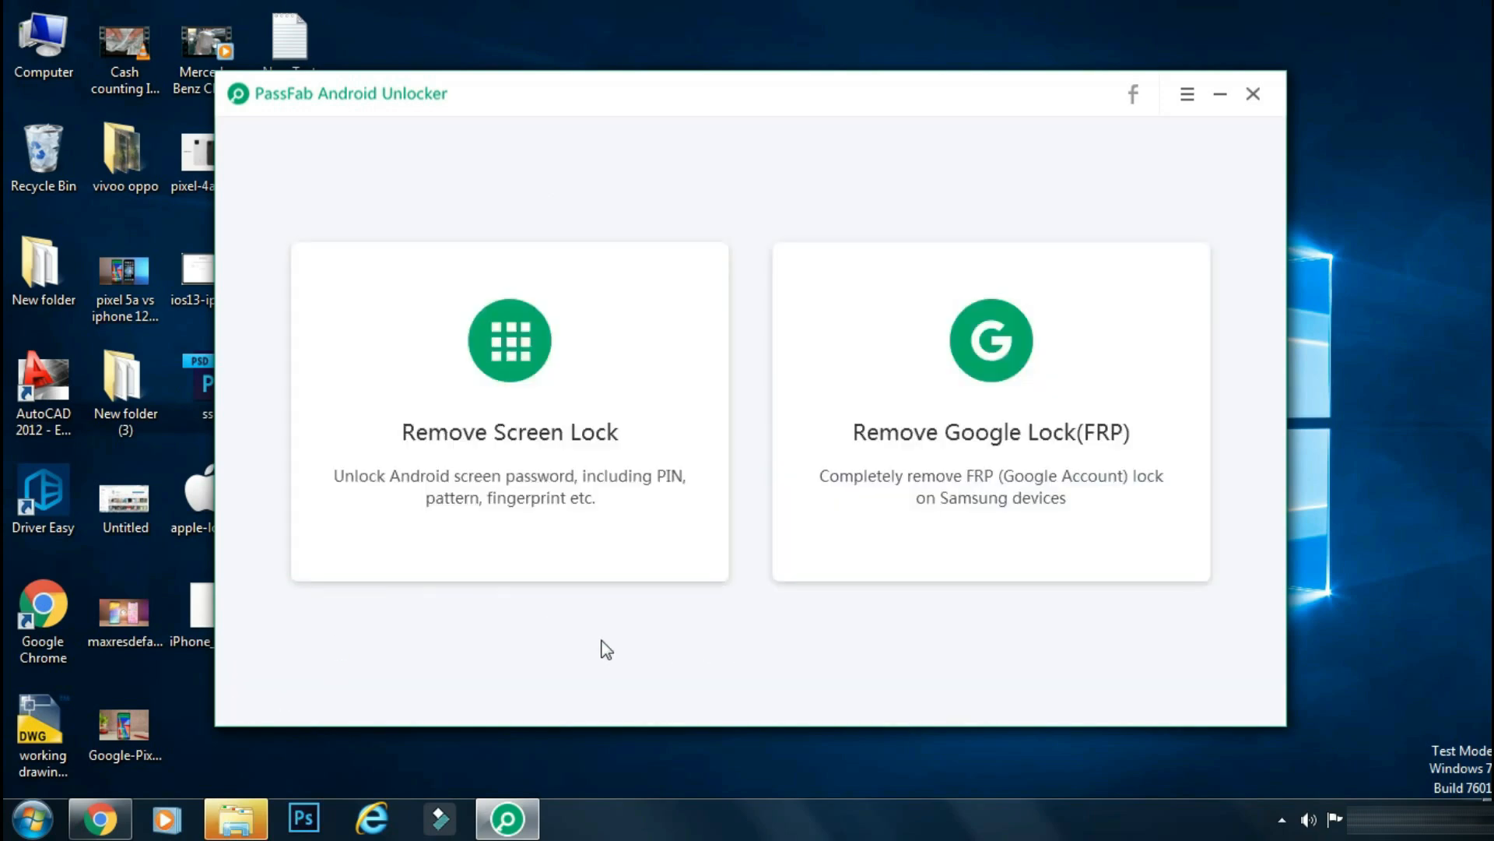
pyautogui.moveTo(460, 115)
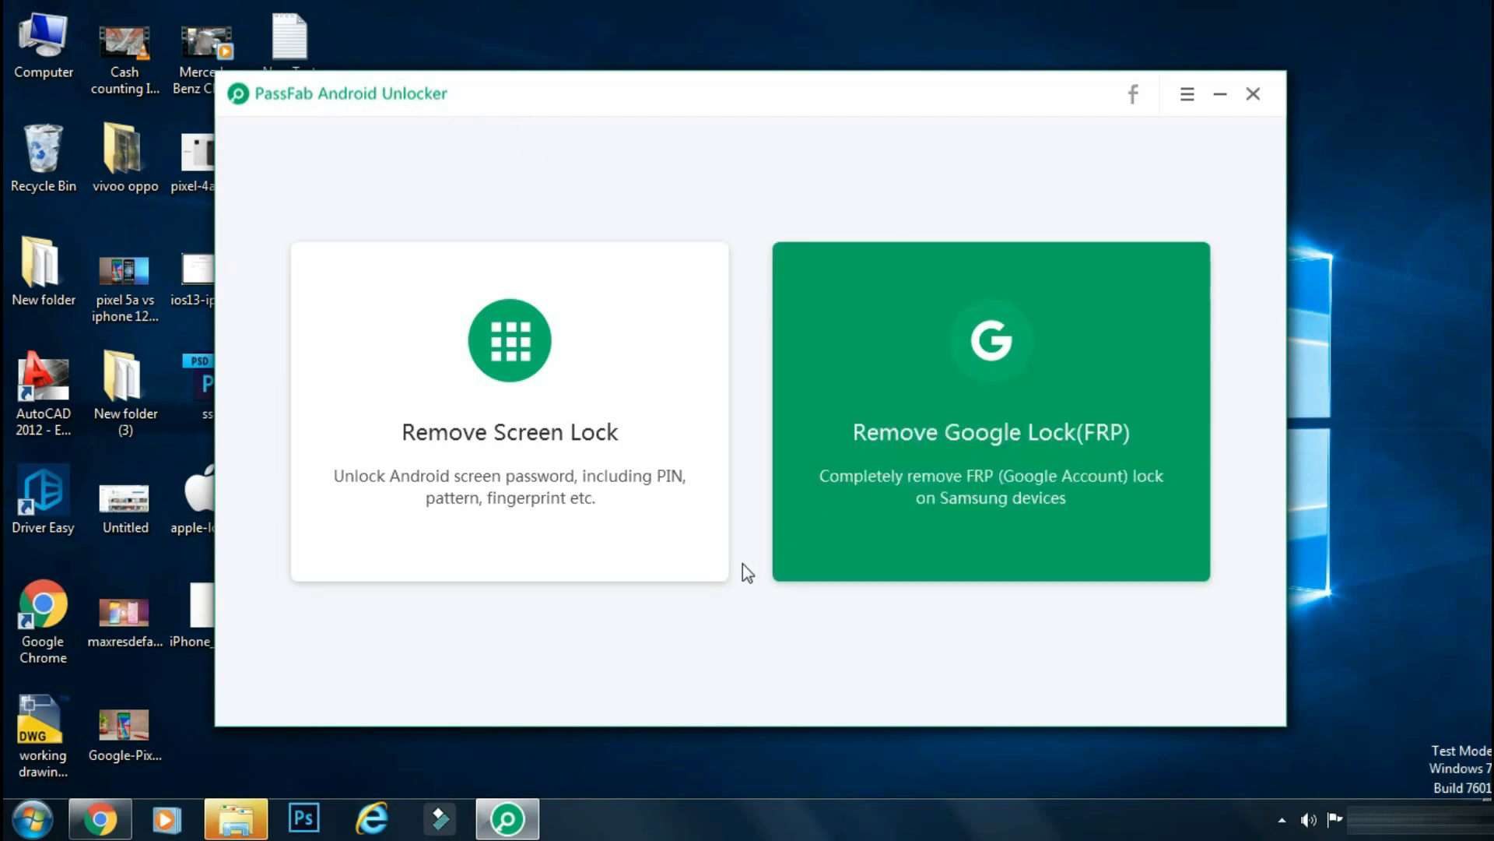
pyautogui.click(1132, 94)
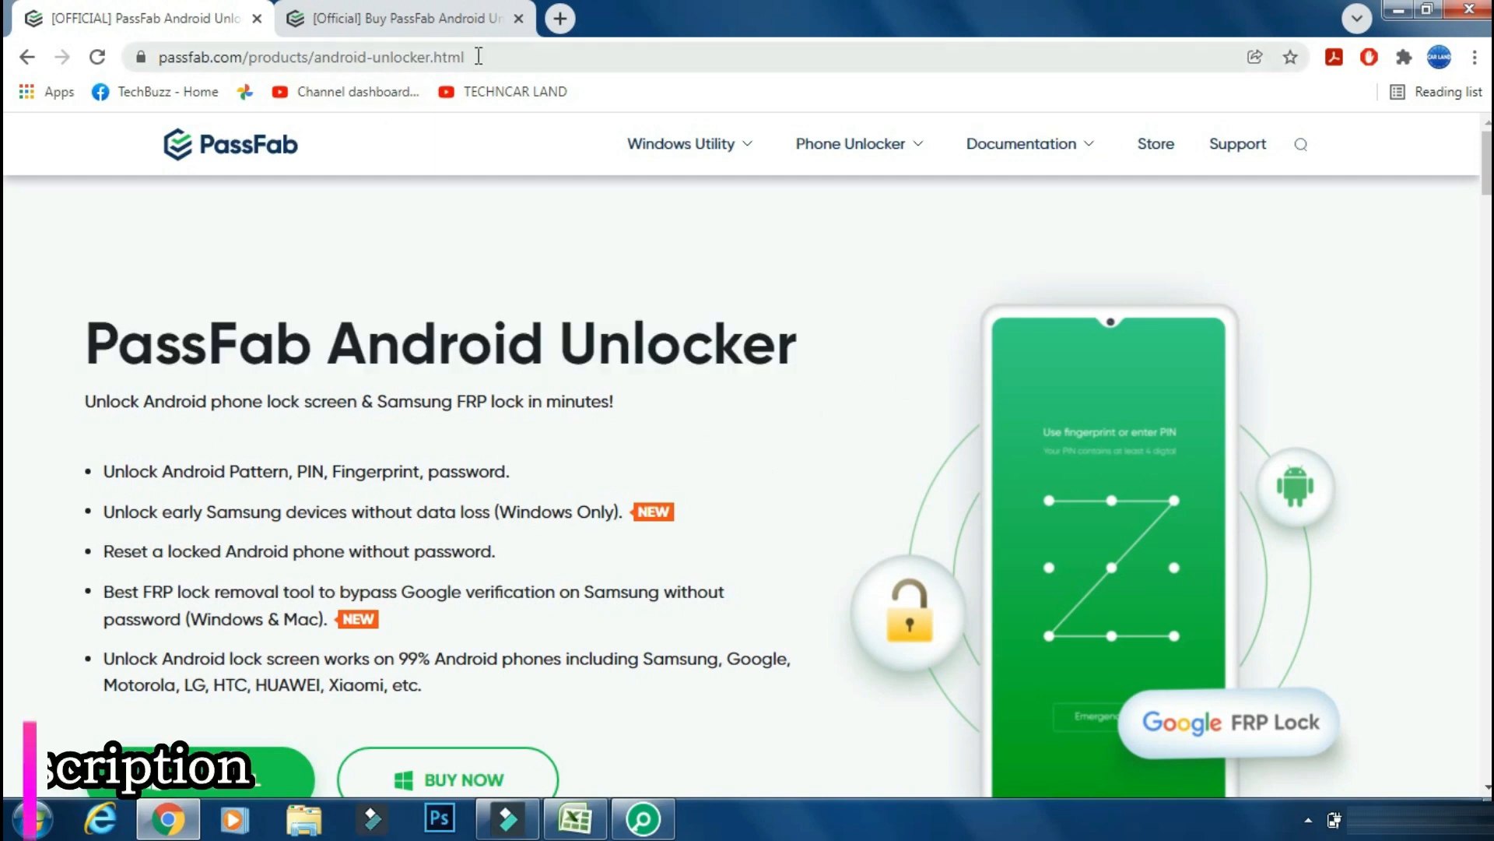
# - Switch to the Buy PassFab Android Unlocker tab and view the licence prices
pyautogui.click(309, 56)
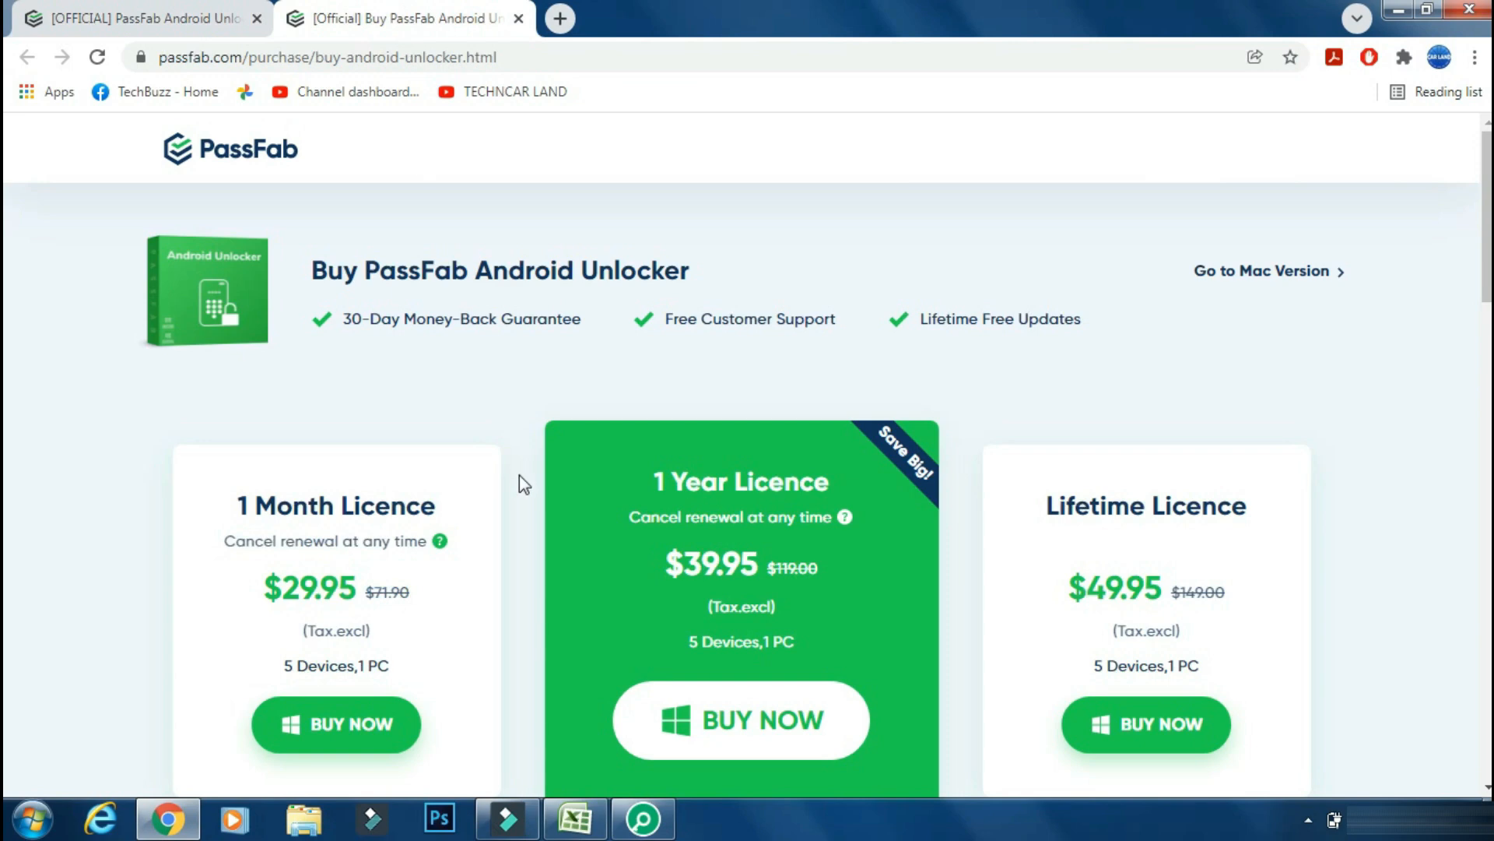
pyautogui.scroll(-3)
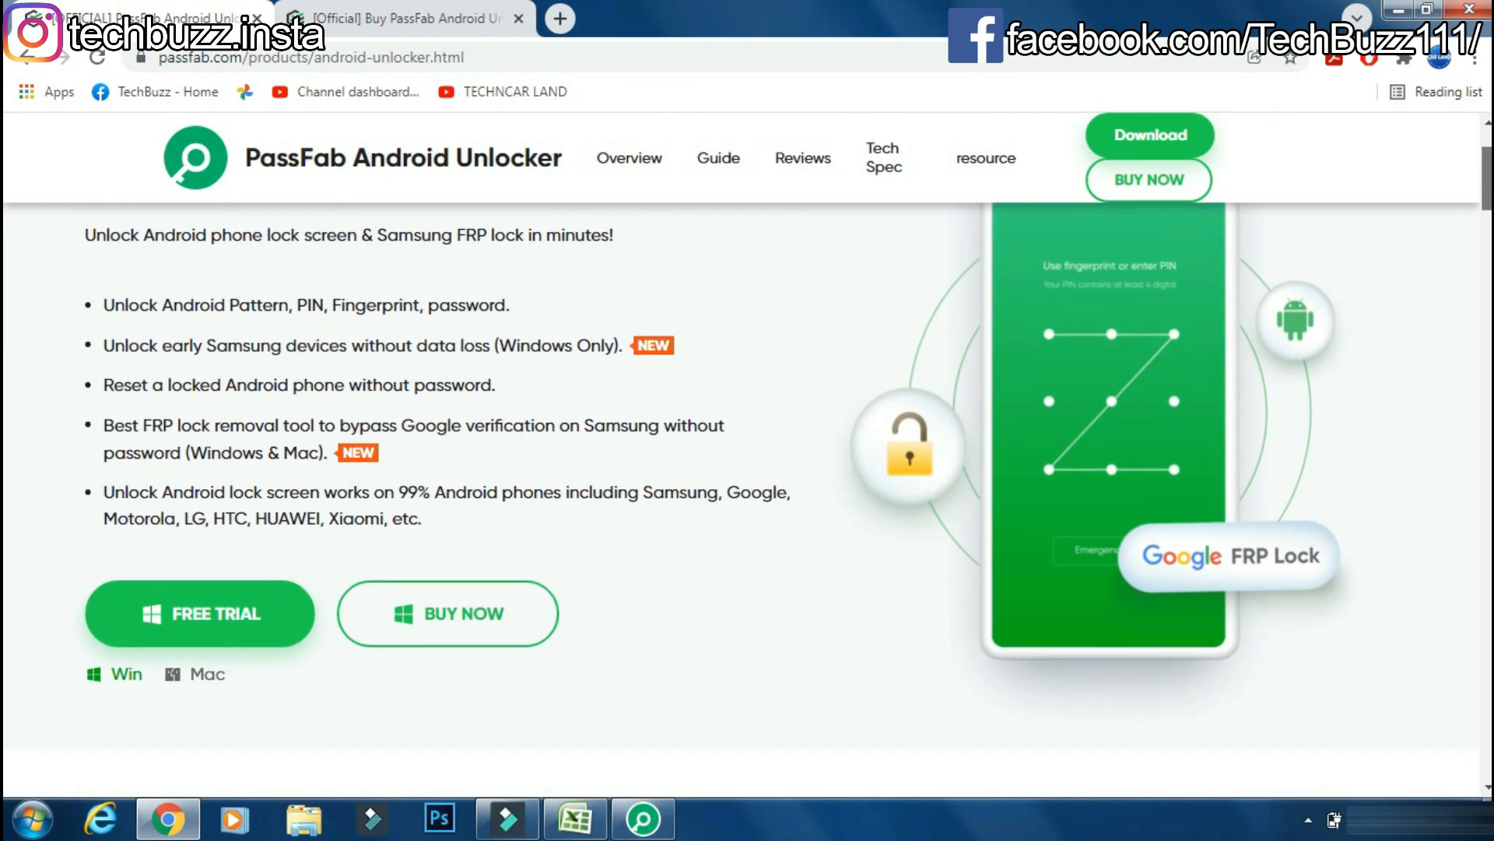
pyautogui.scroll(-3)
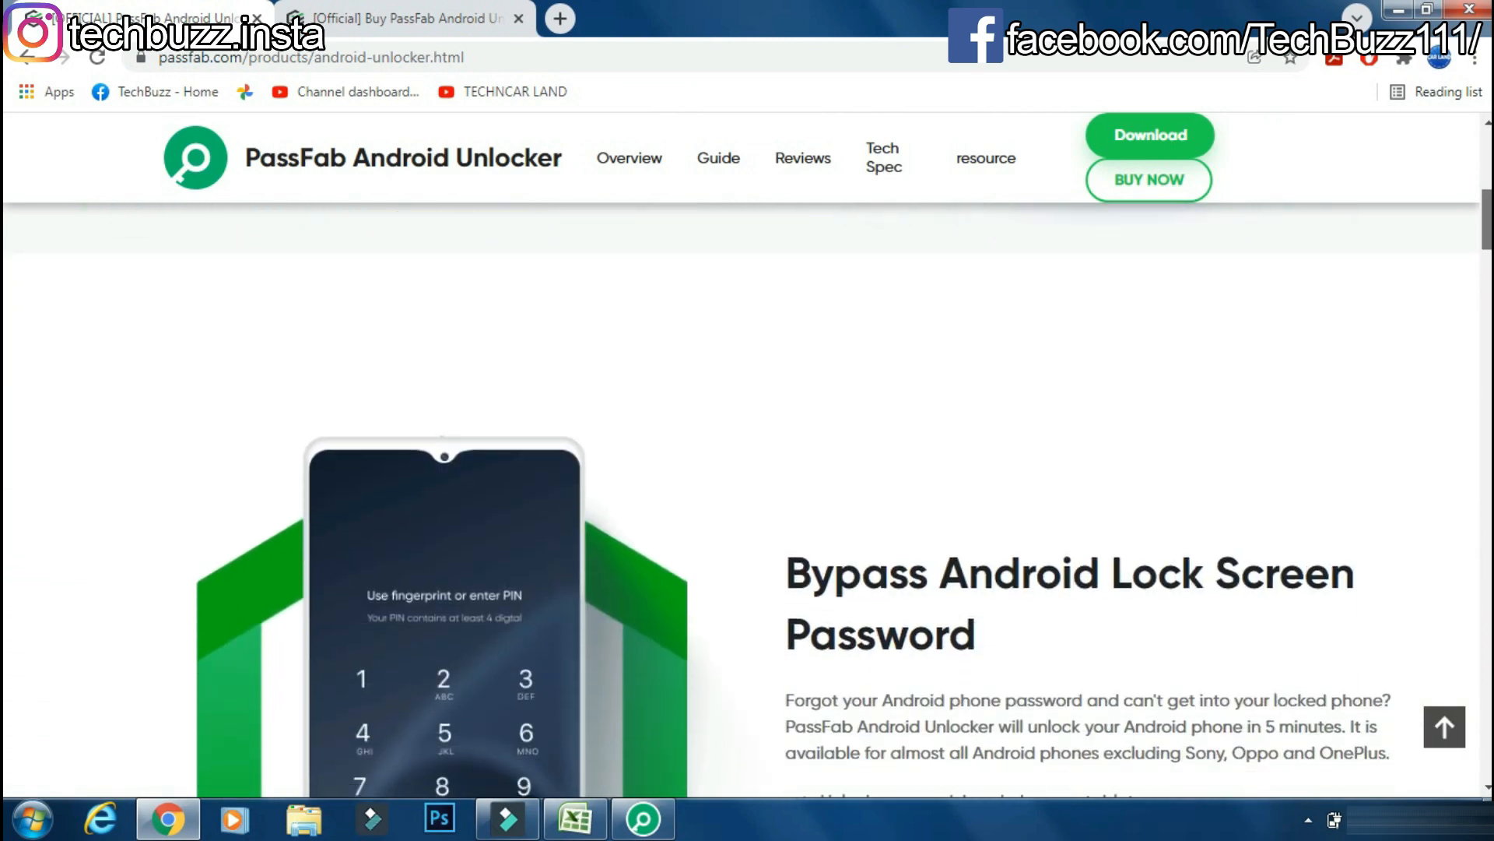
pyautogui.scroll(-3)
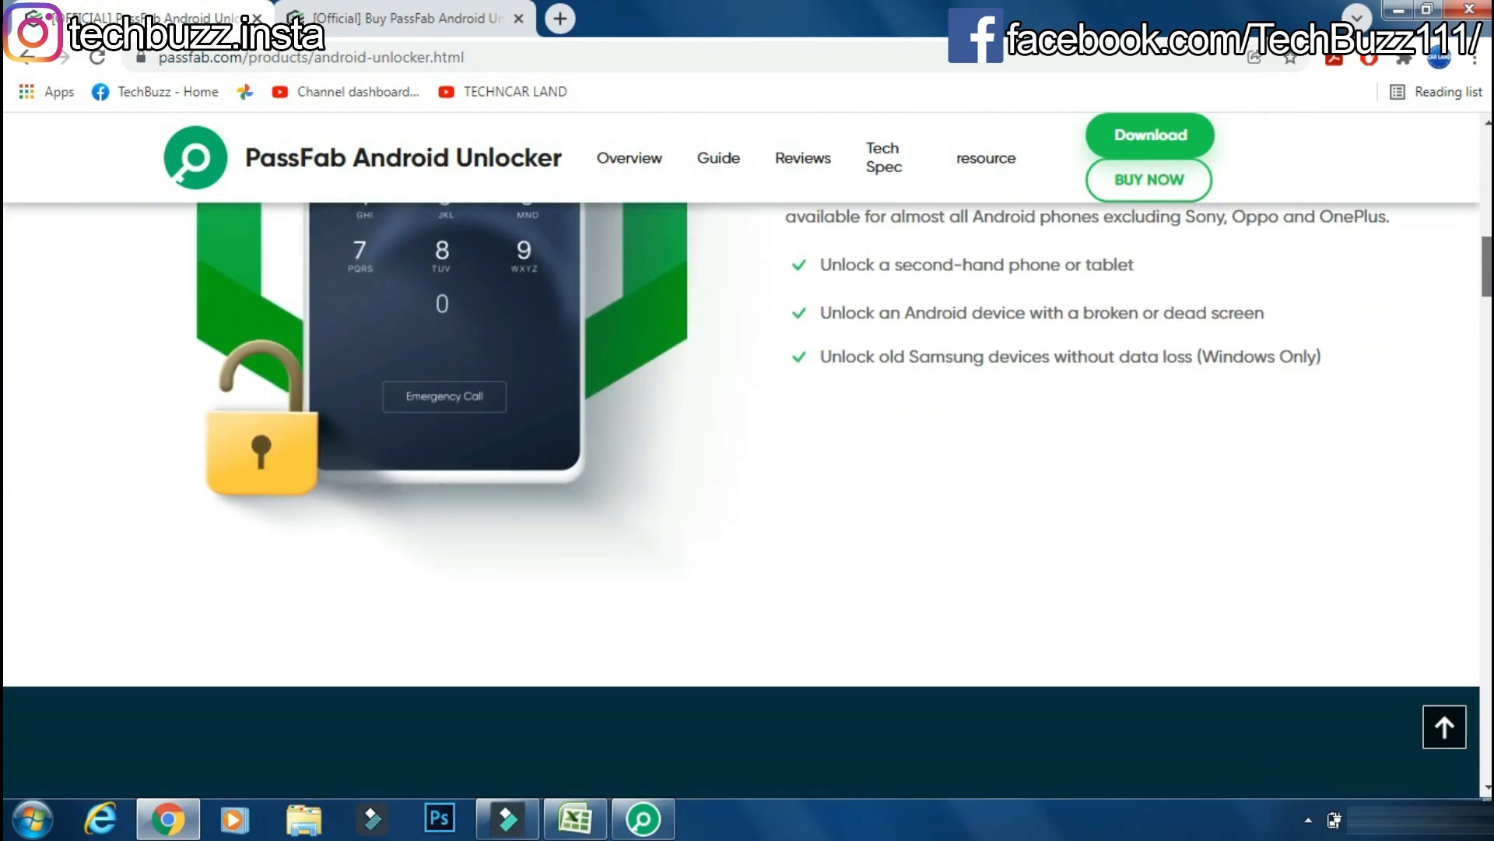
pyautogui.scroll(-3)
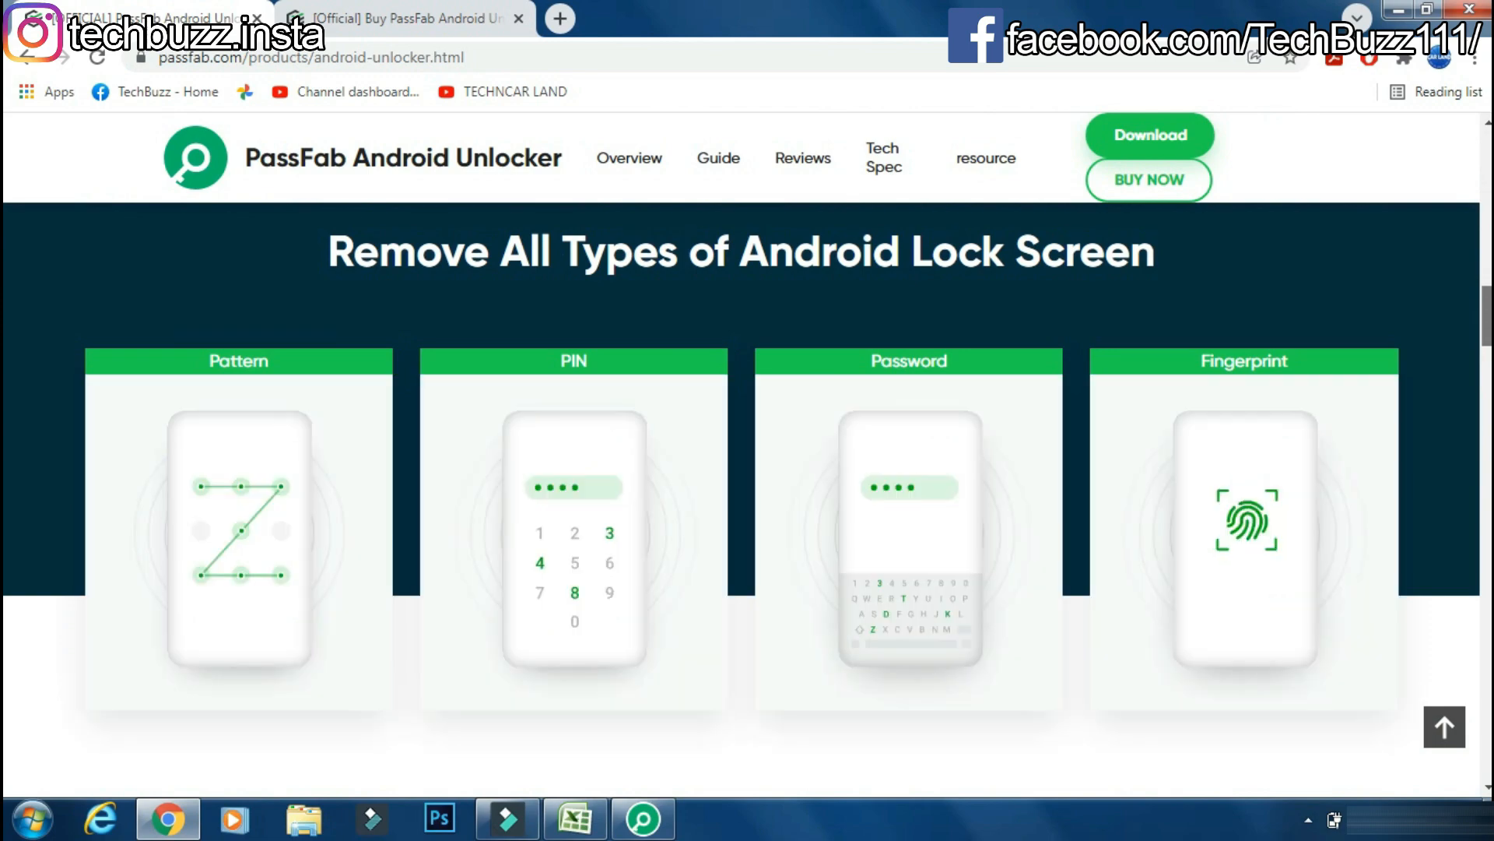
pyautogui.scroll(-3)
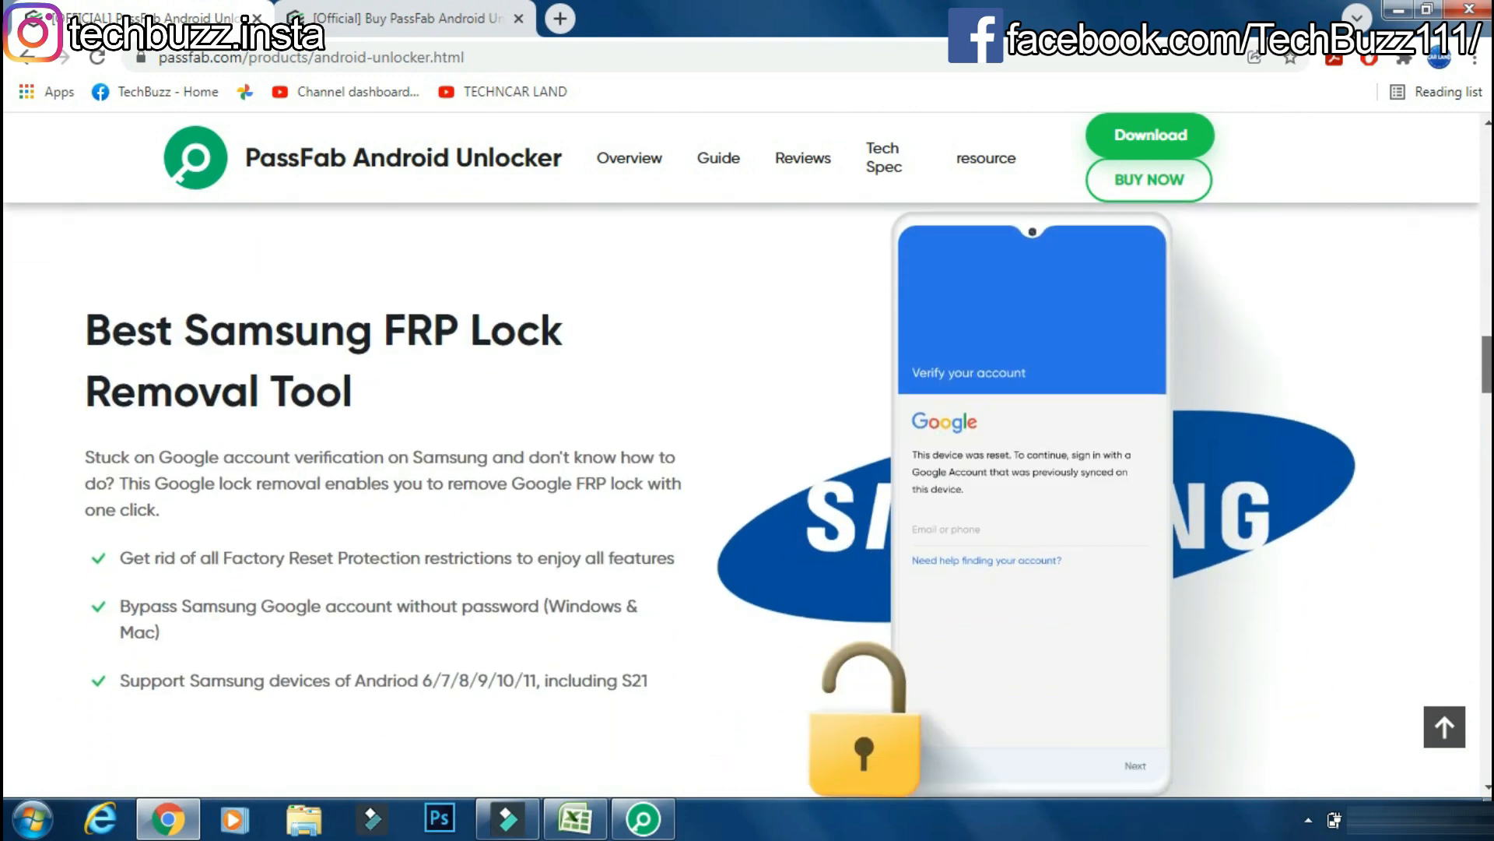
pyautogui.scroll(-3)
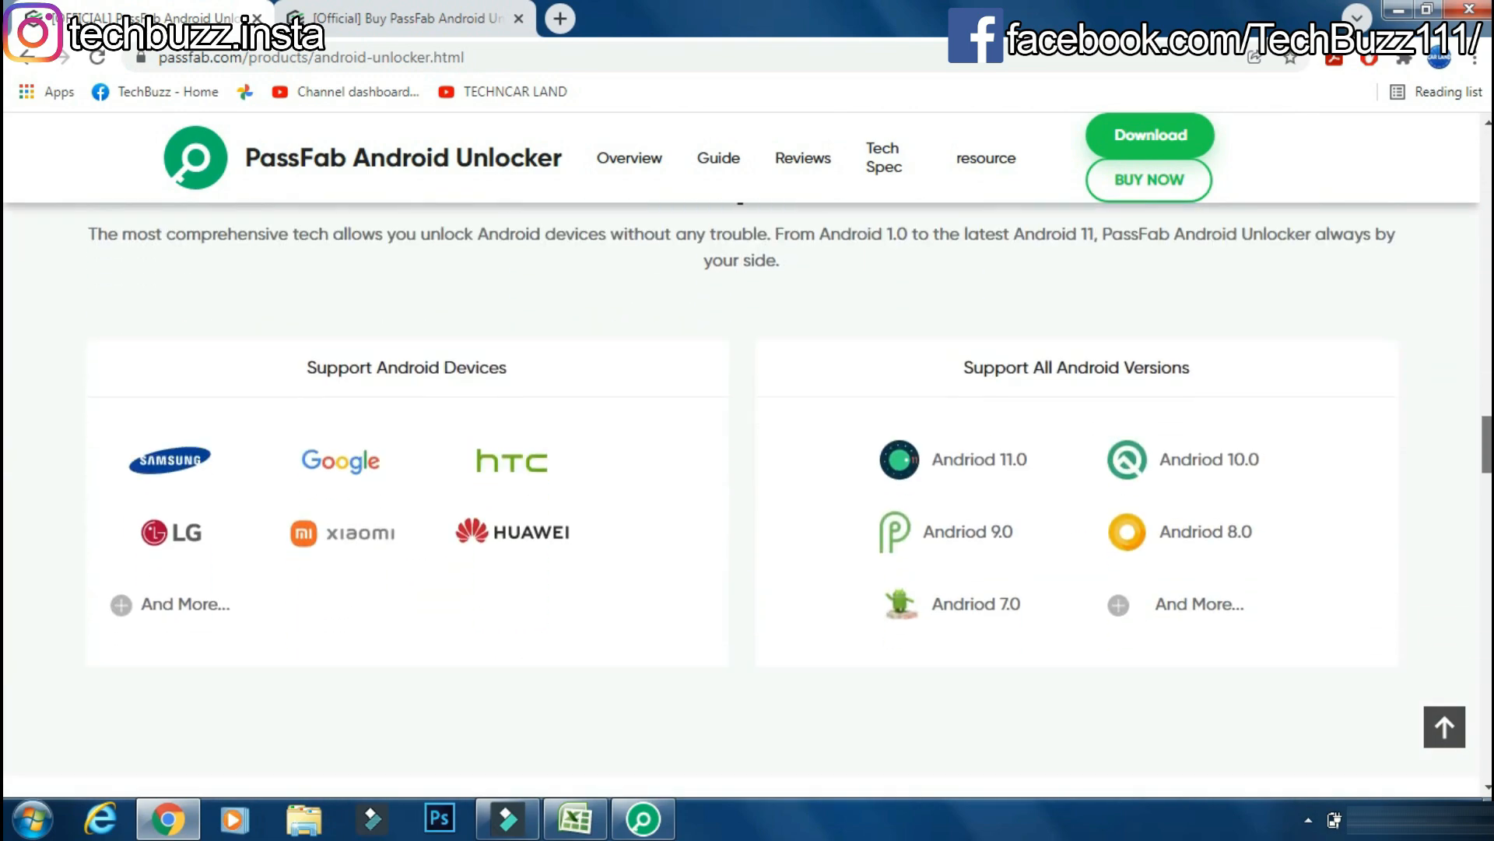
pyautogui.scroll(-3)
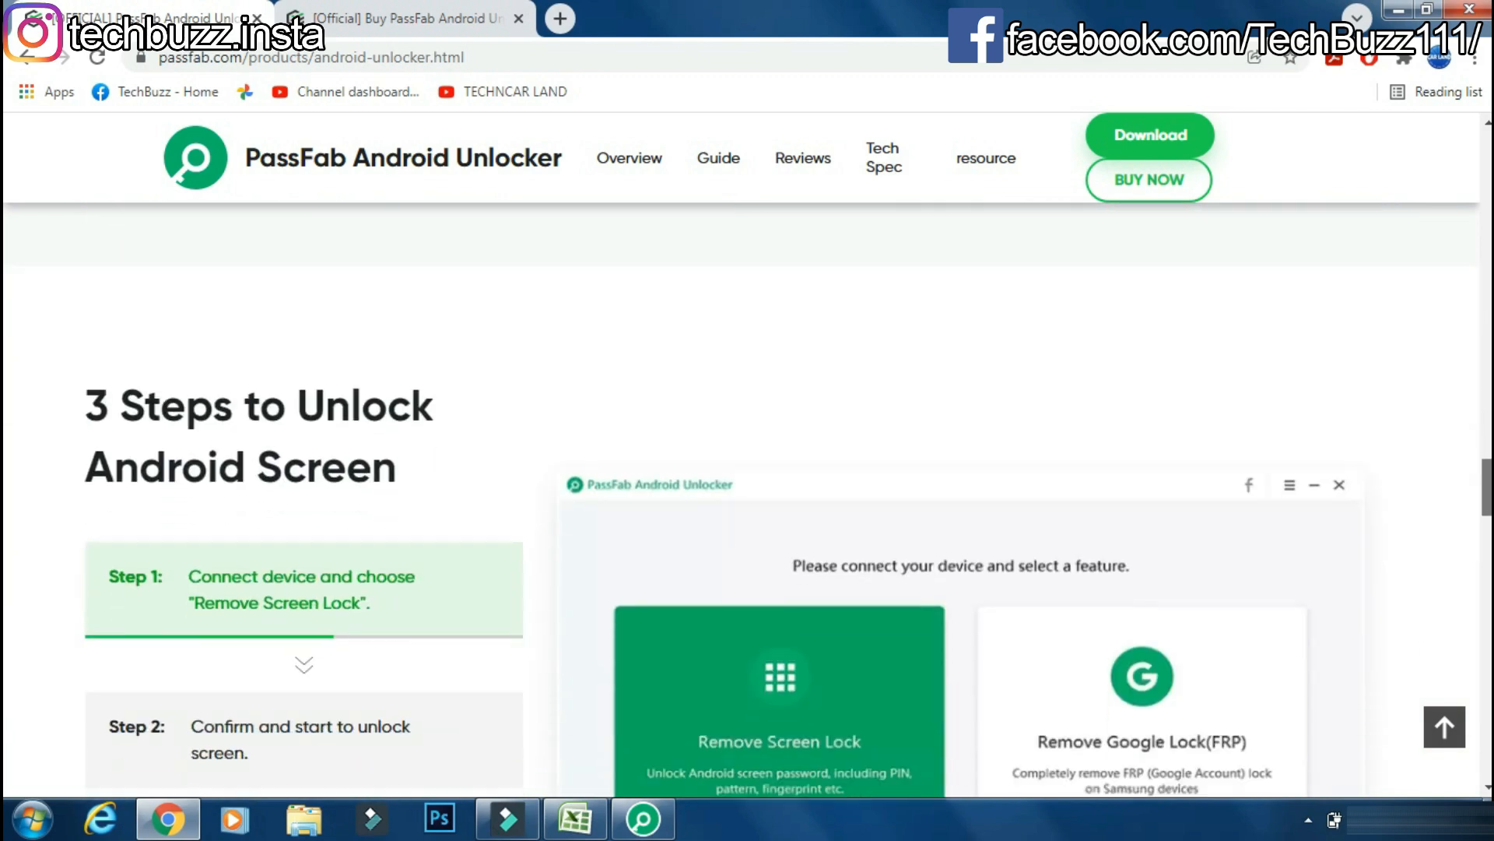
pyautogui.scroll(-3)
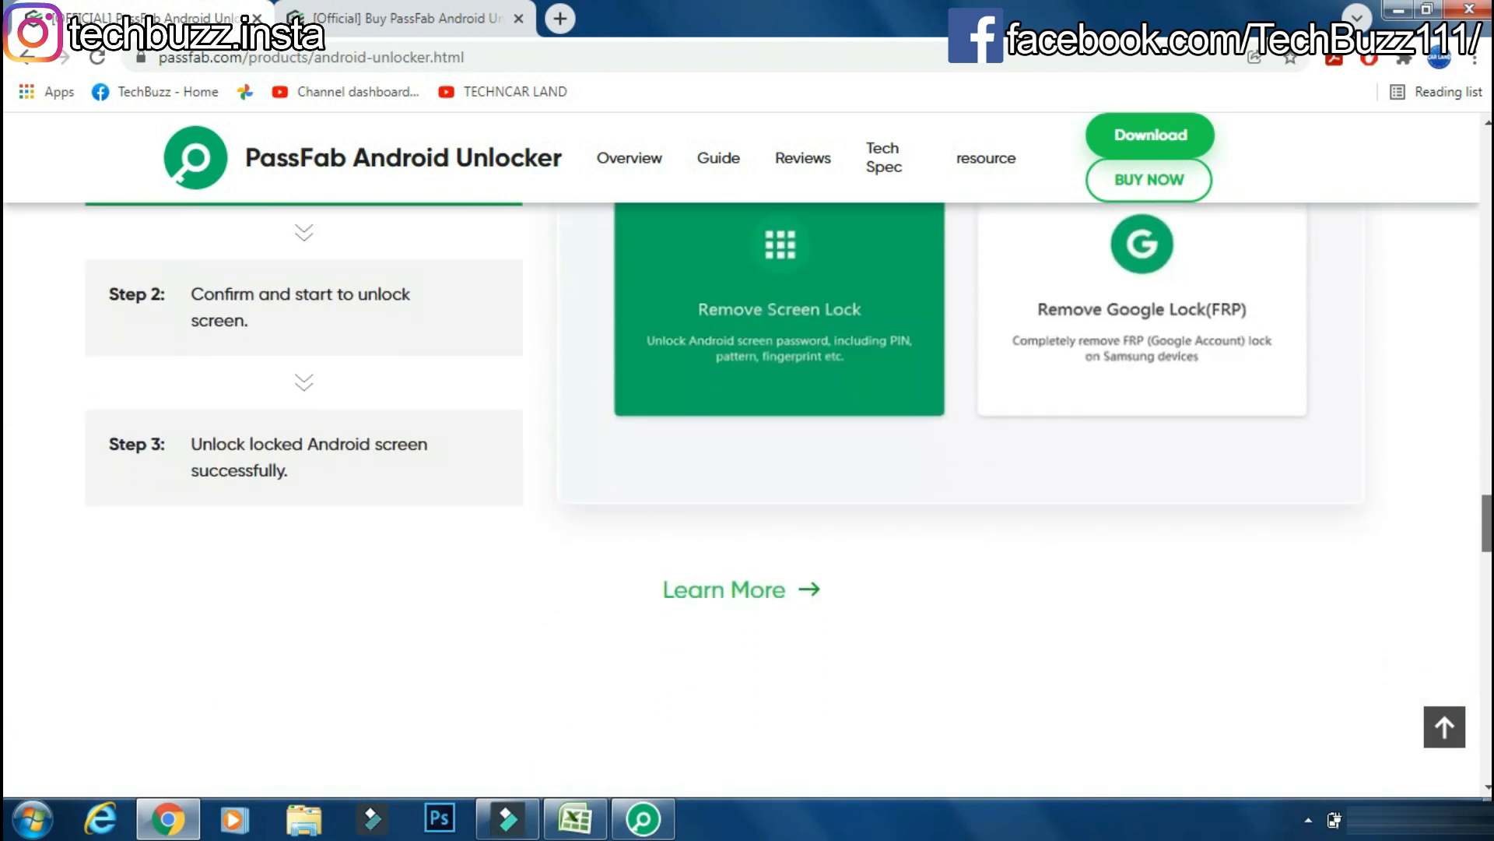
pyautogui.scroll(-3)
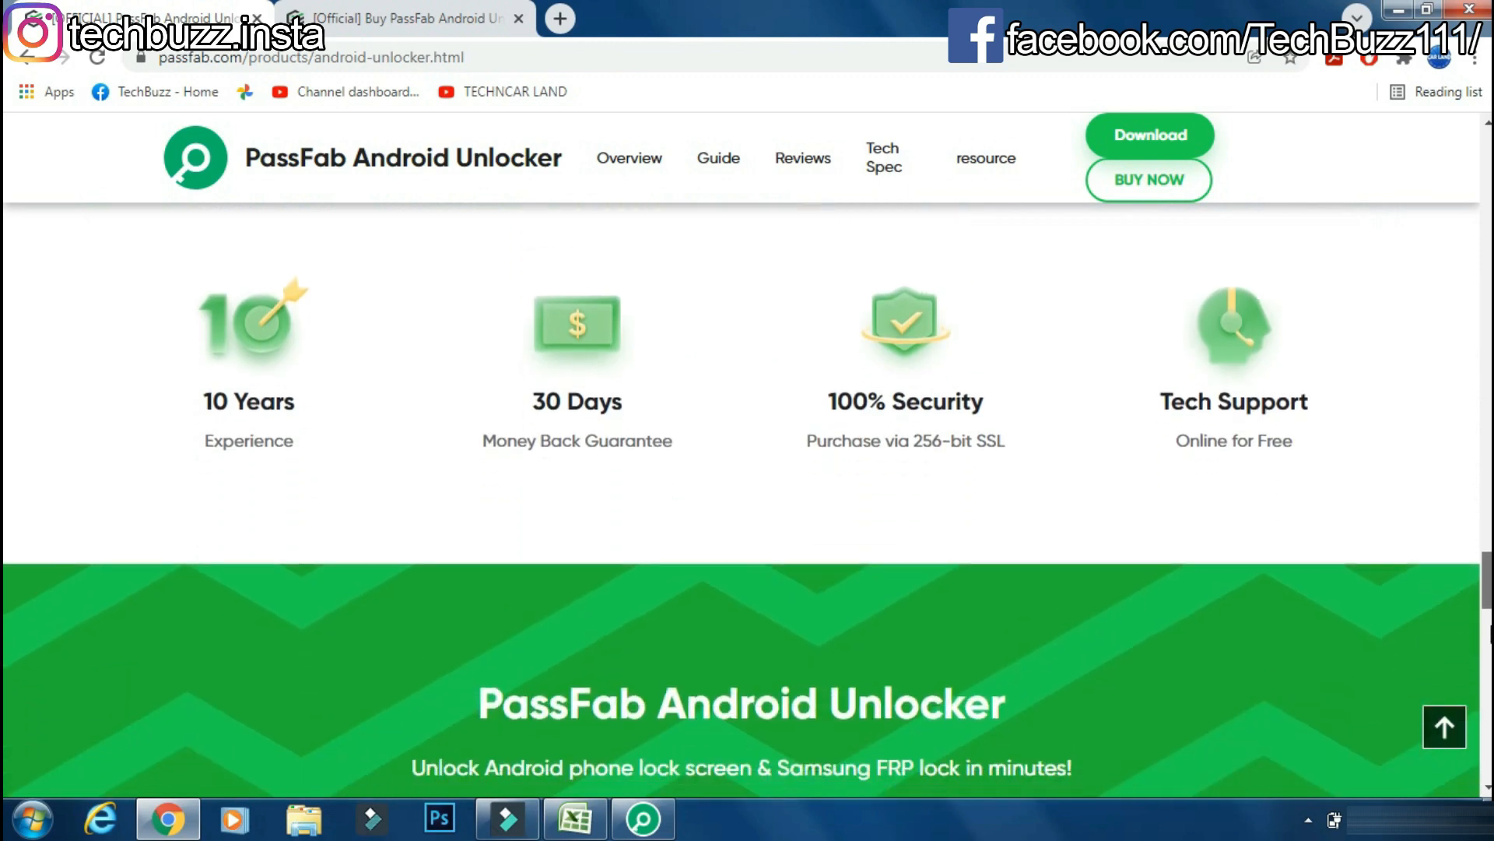
pyautogui.scroll(-3)
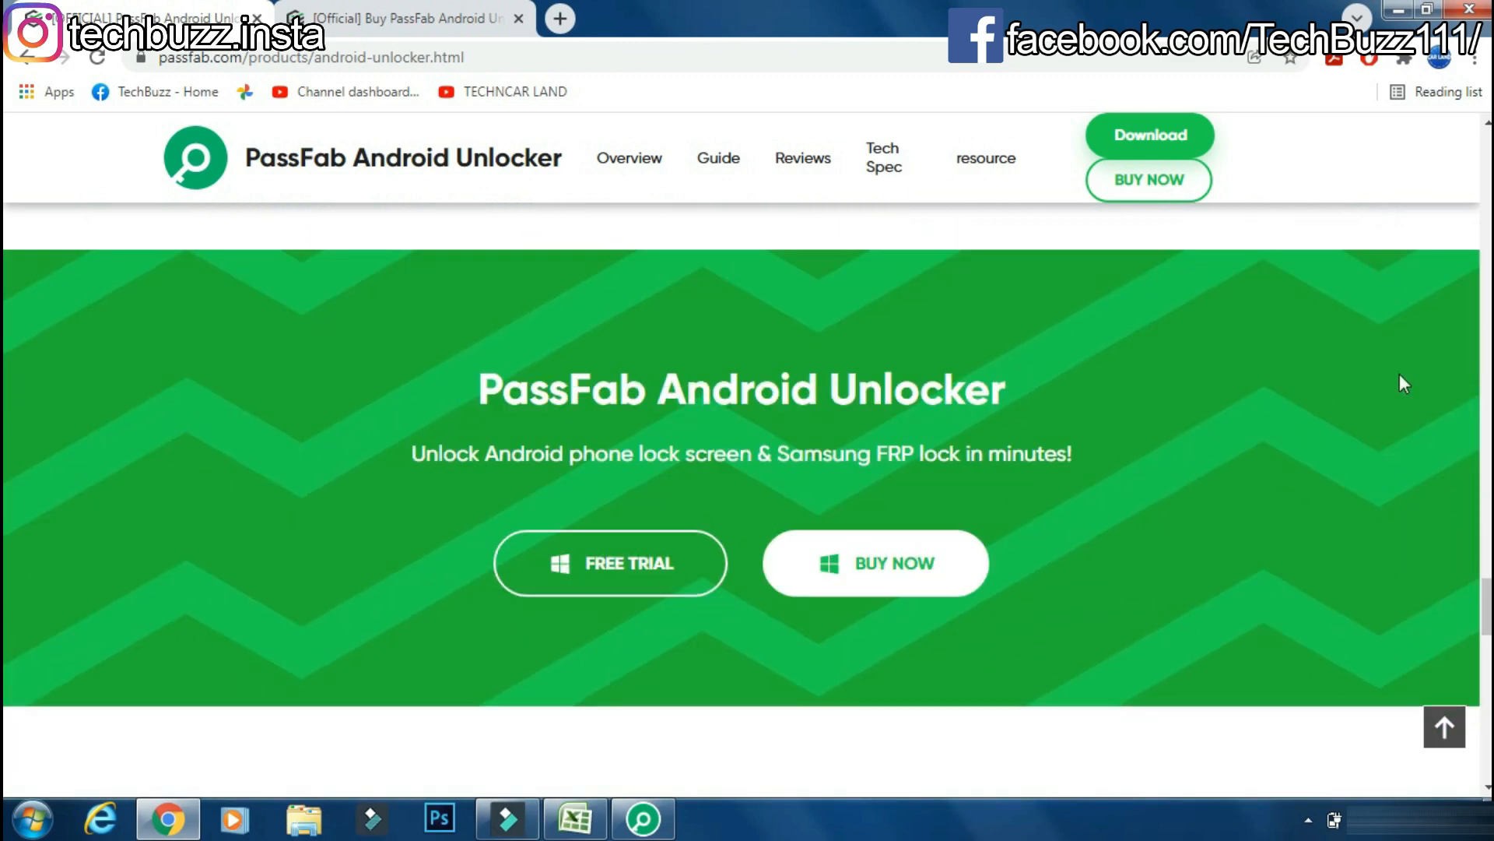